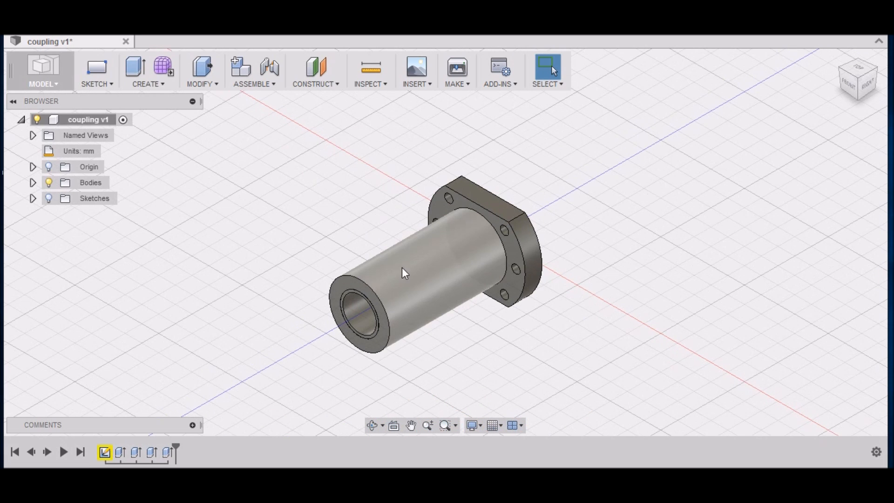
{"action": "mouse_move", "coordinate": [452, 204]}
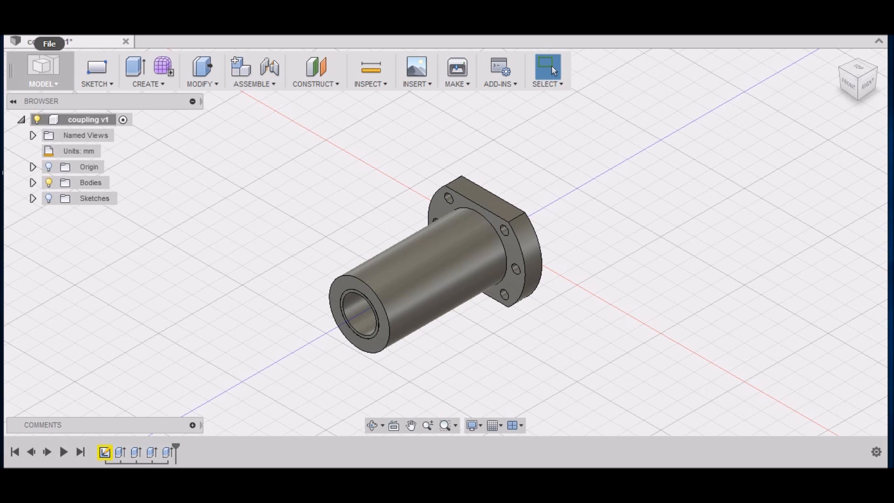
Start a new, empty design from the File menu
{"action": "left_click", "coordinate": [49, 44]}
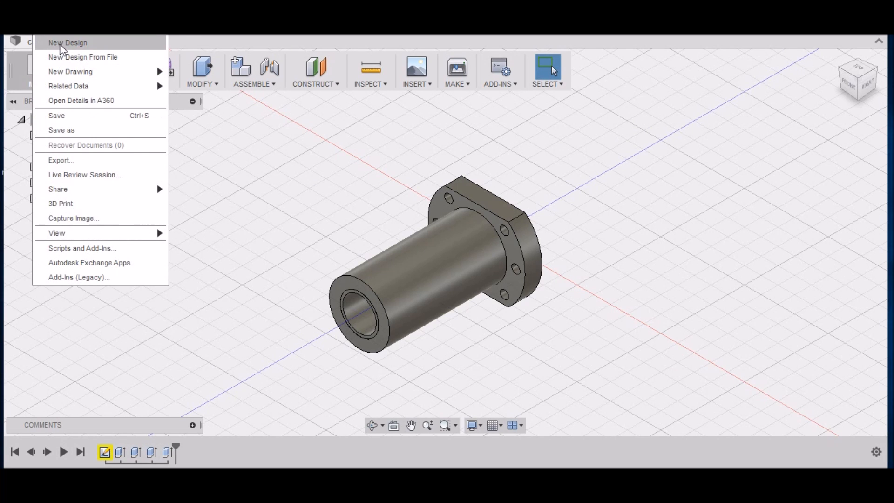
{"action": "left_click", "coordinate": [68, 43]}
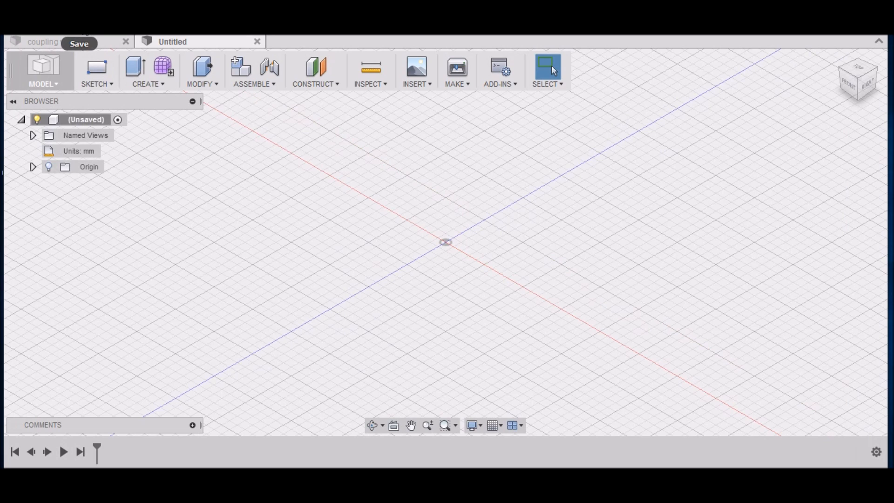
Save the new design to the cloud project as 'RM2005 DBL Ball-Nut'
{"action": "left_click", "coordinate": [78, 44]}
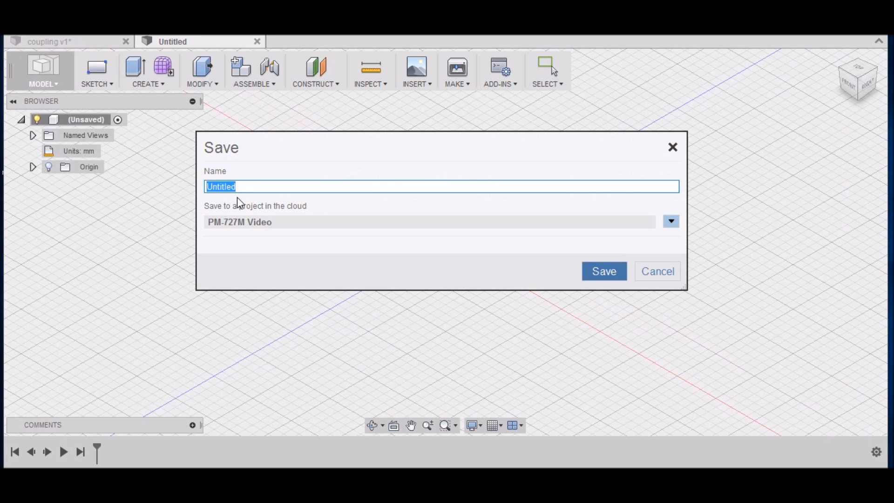
{"action": "type", "text": "RM"}
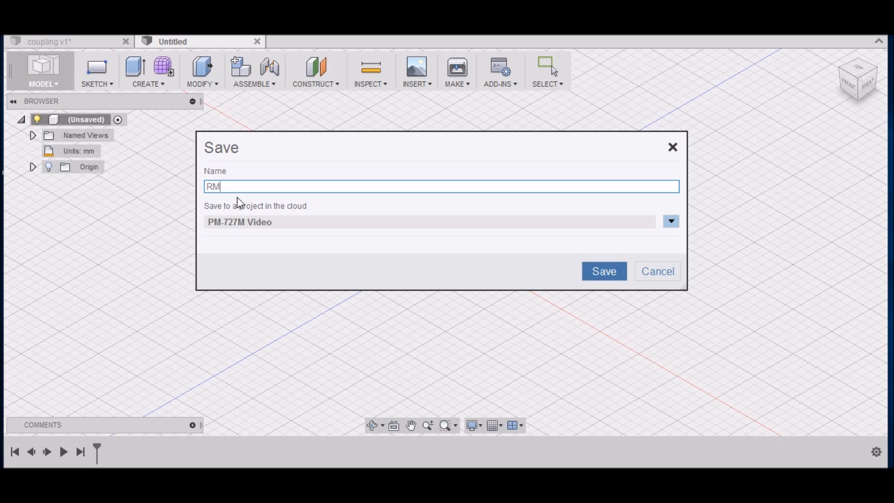
{"action": "type", "text": "2005"}
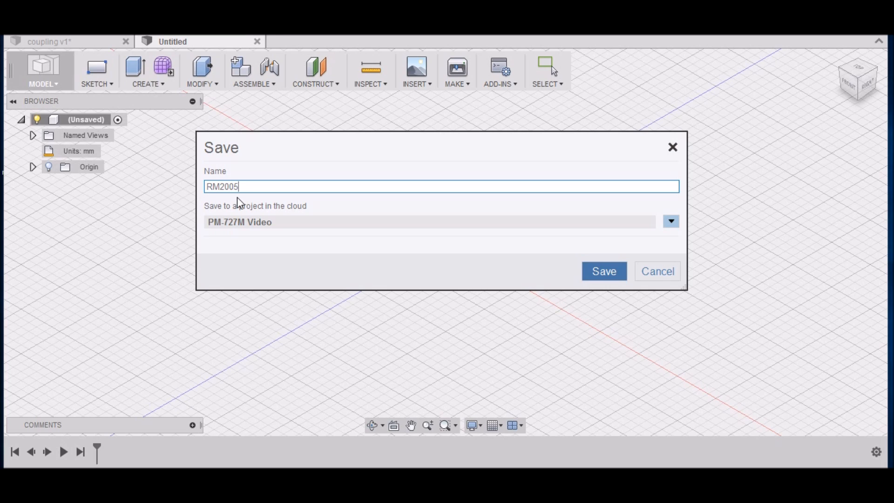
{"action": "type", "text": "DBL"}
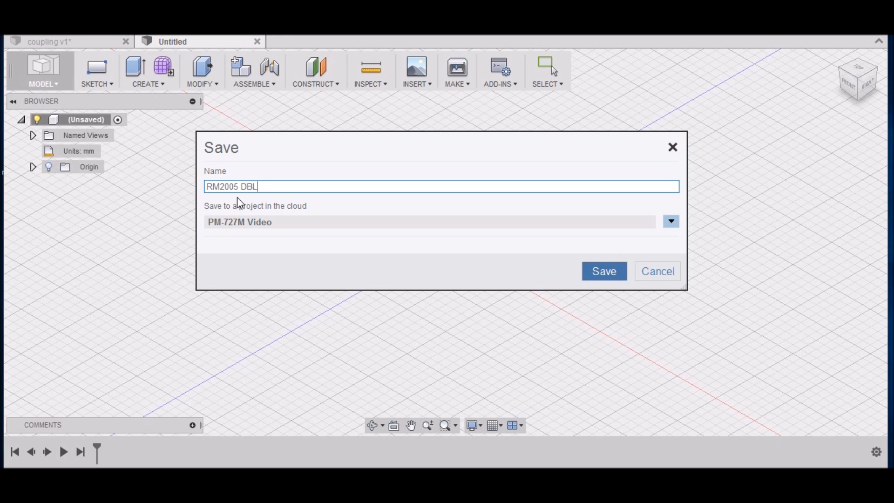
{"action": "type", "text": "Ball"}
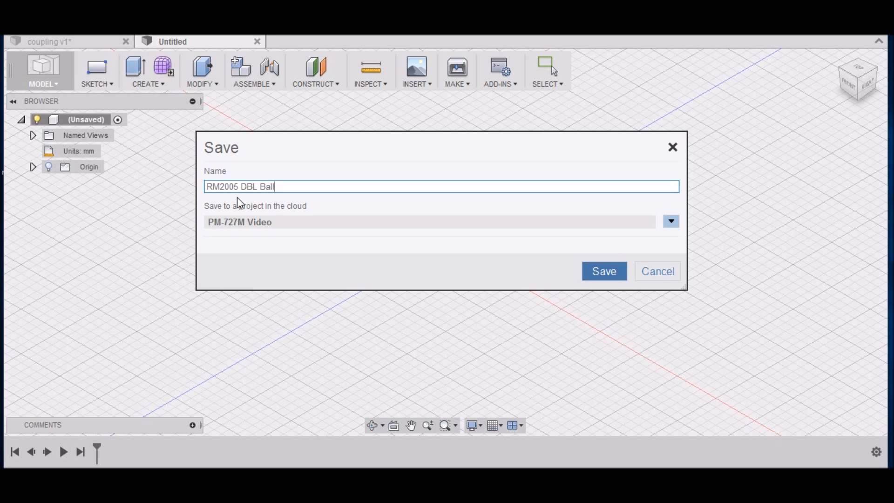
{"action": "type", "text": "-N"}
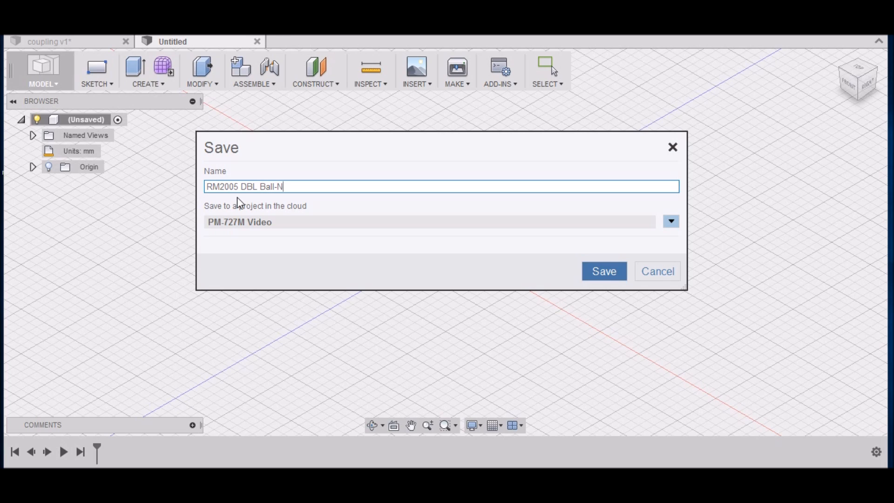
{"action": "type", "text": "ut"}
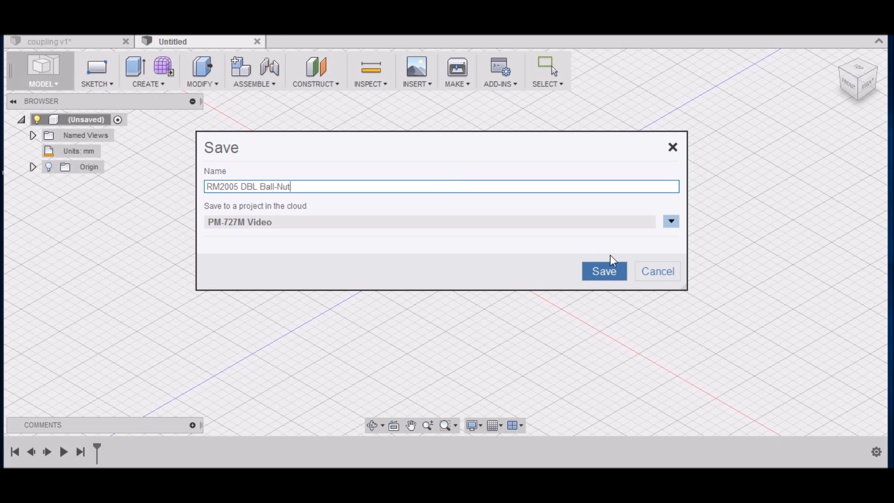
{"action": "left_click", "coordinate": [603, 271]}
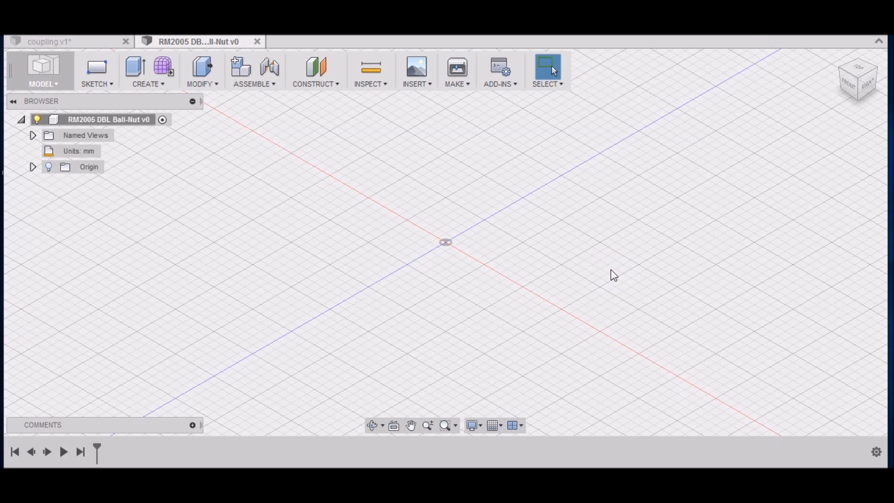
{"action": "mouse_move", "coordinate": [249, 113]}
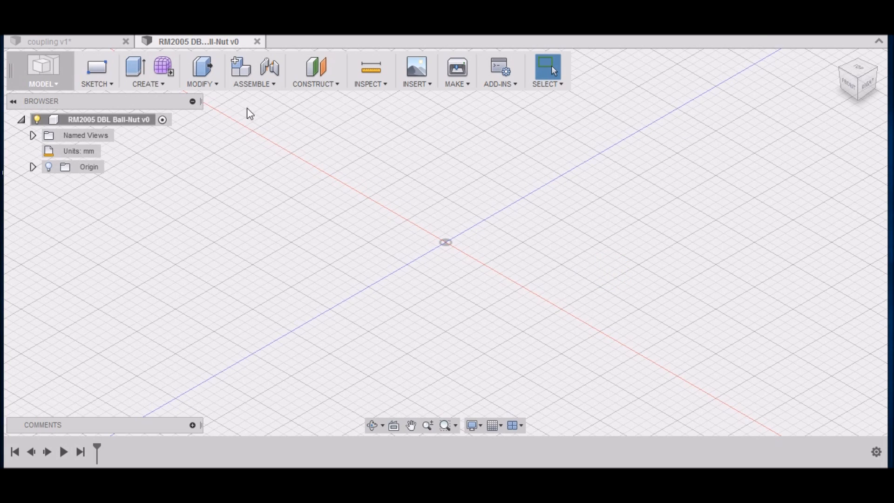
Create a new sketch on the front (XZ) origin plane
{"action": "left_click", "coordinate": [96, 84]}
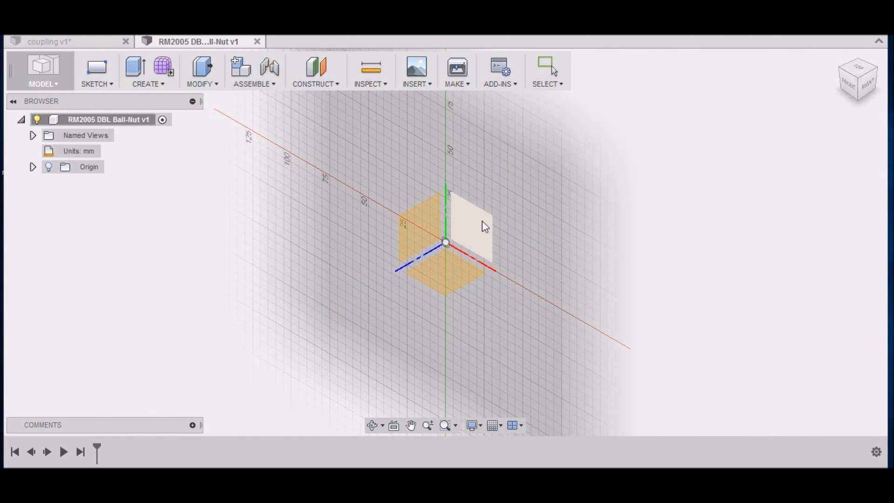
{"action": "mouse_move", "coordinate": [465, 222]}
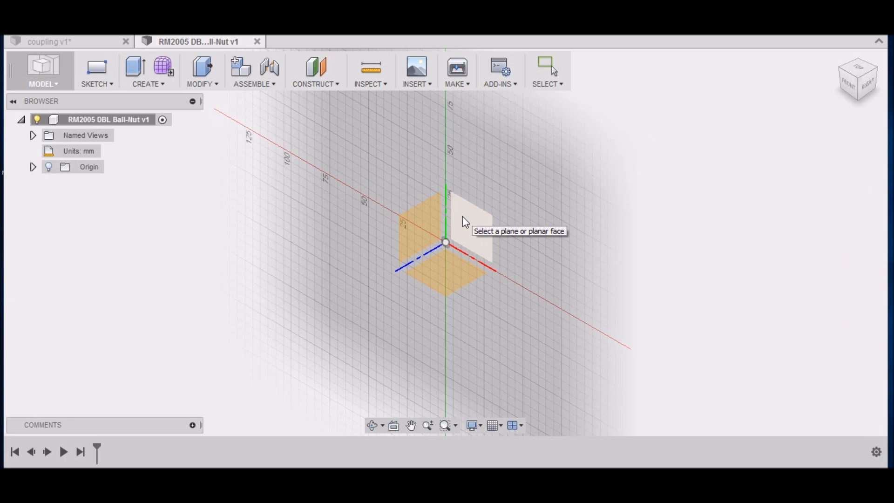
{"action": "left_click", "coordinate": [467, 205]}
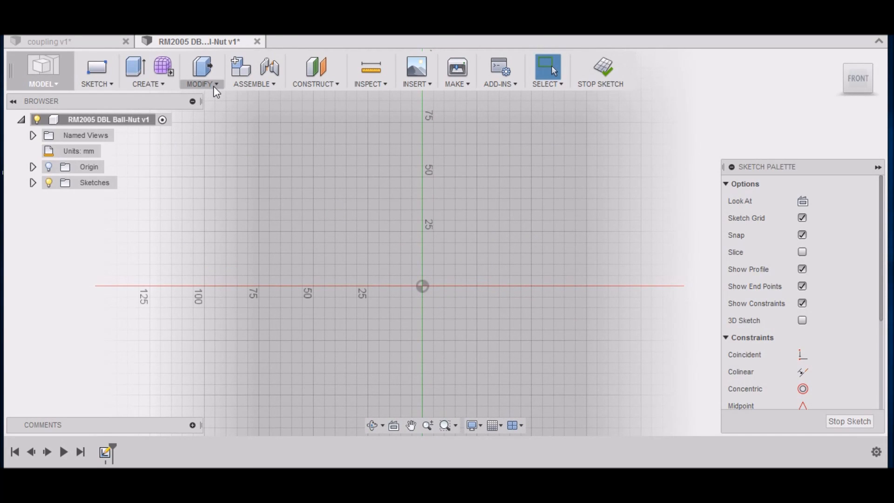
Sketch a 20 mm centre-diameter circle at the origin and begin a second larger concentric circle
{"action": "left_click", "coordinate": [96, 70]}
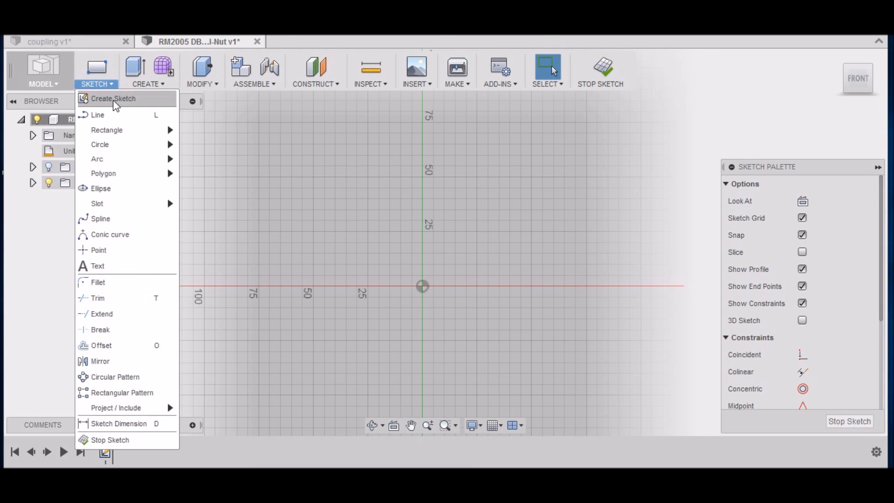
{"action": "mouse_move", "coordinate": [99, 144]}
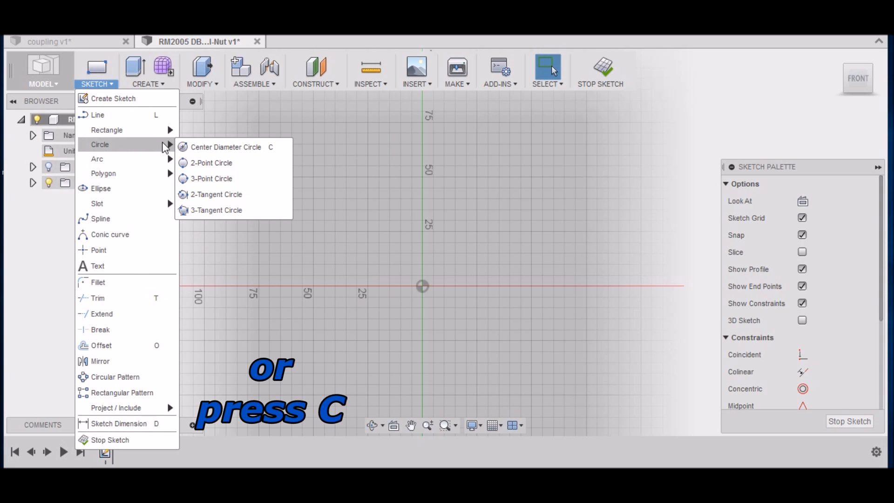
{"action": "left_click", "coordinate": [225, 147]}
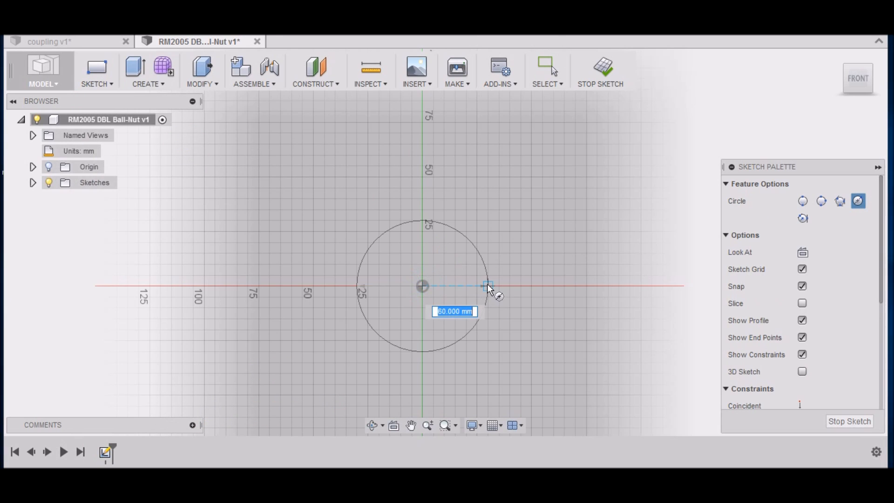
{"action": "mouse_move", "coordinate": [494, 290]}
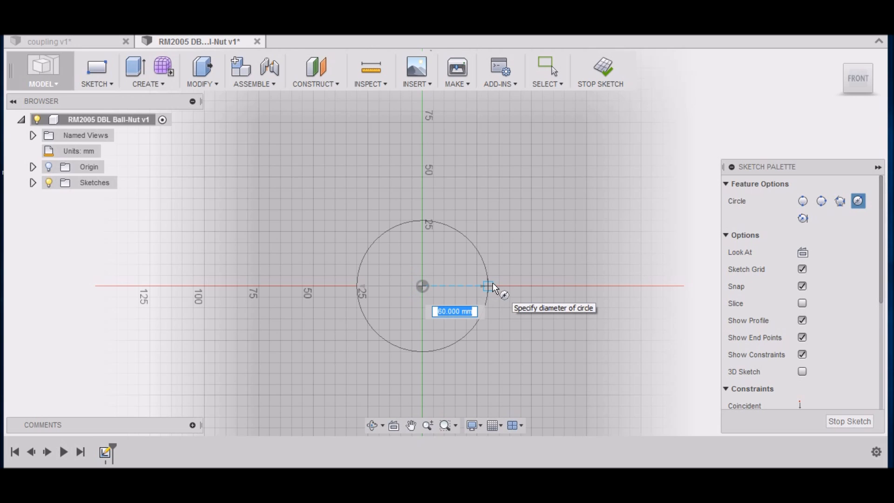
{"action": "type", "text": "20"}
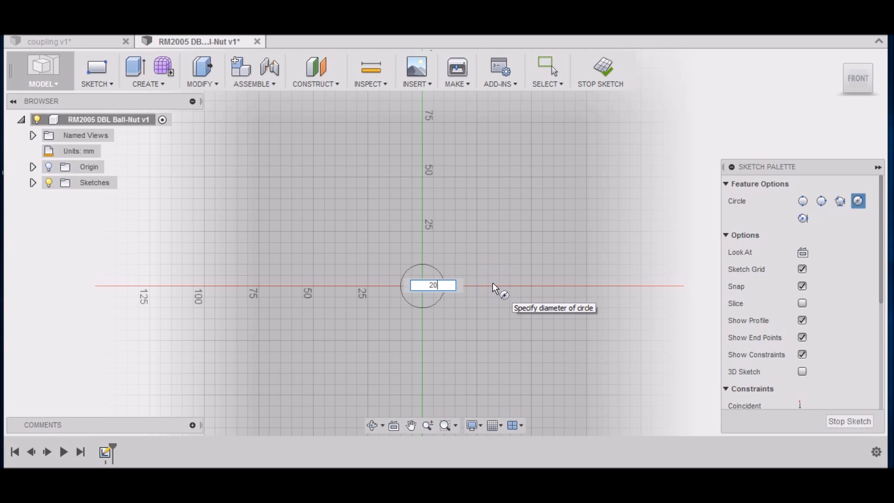
{"action": "key", "text": "Return"}
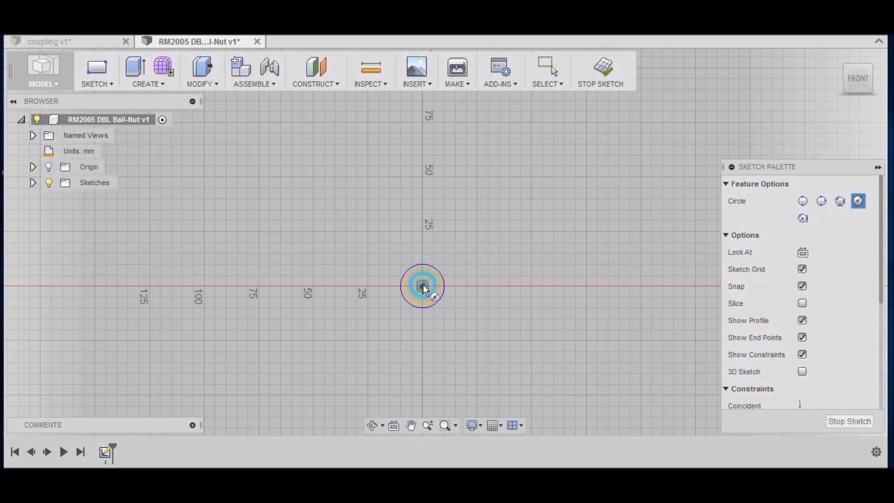
{"action": "left_click", "coordinate": [435, 299]}
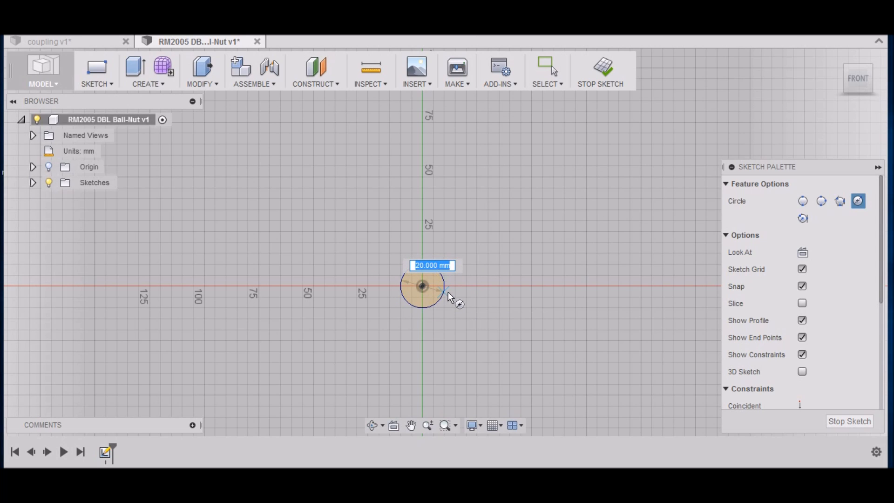
{"action": "mouse_move", "coordinate": [450, 296]}
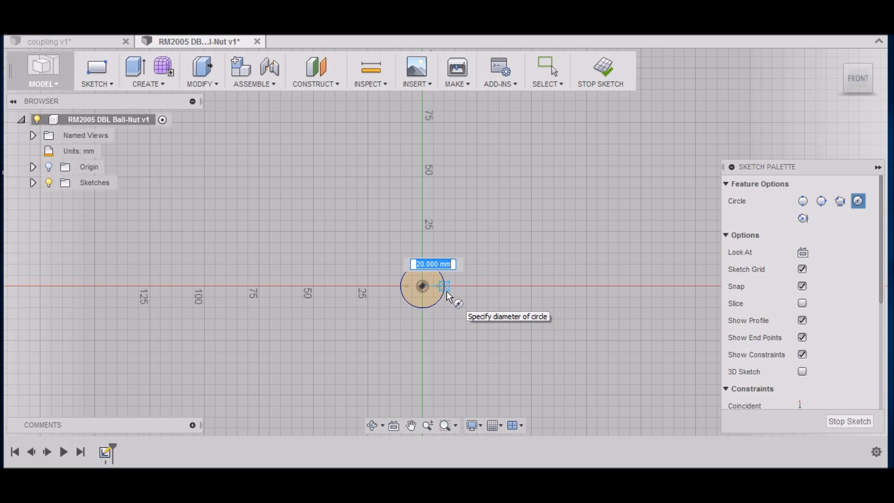
{"action": "mouse_move", "coordinate": [451, 296]}
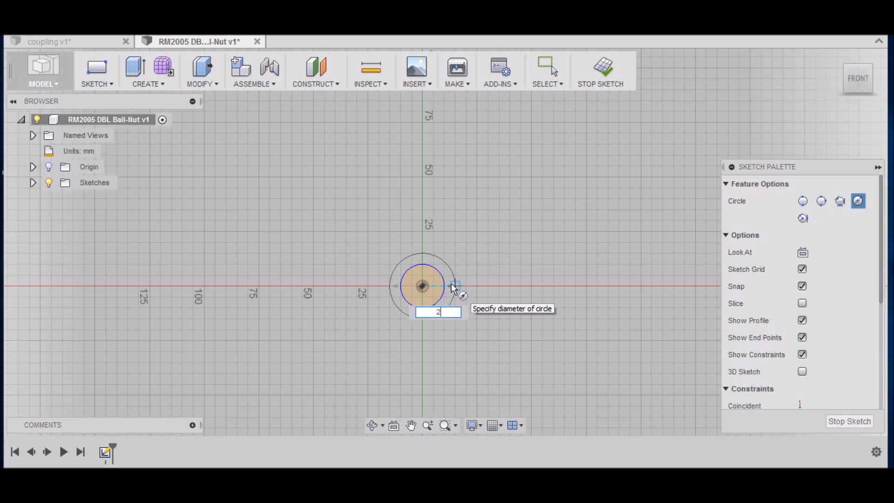
{"action": "type", "text": "2"}
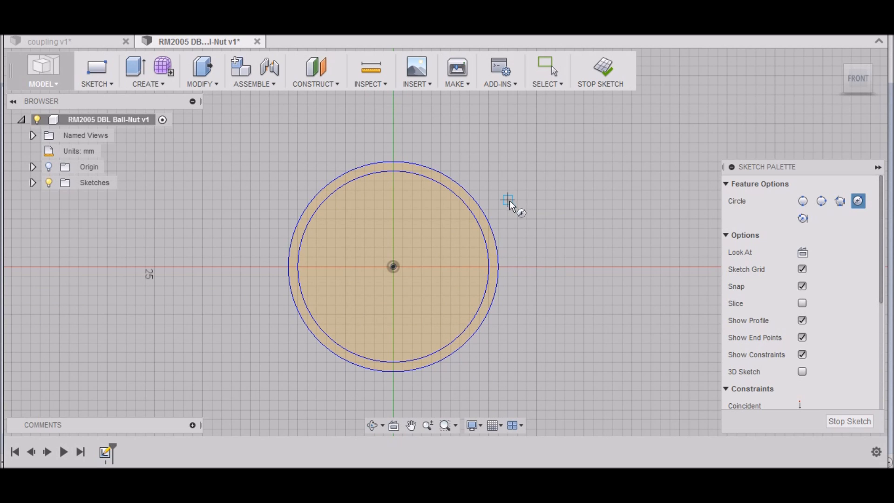
{"action": "mouse_move", "coordinate": [516, 223]}
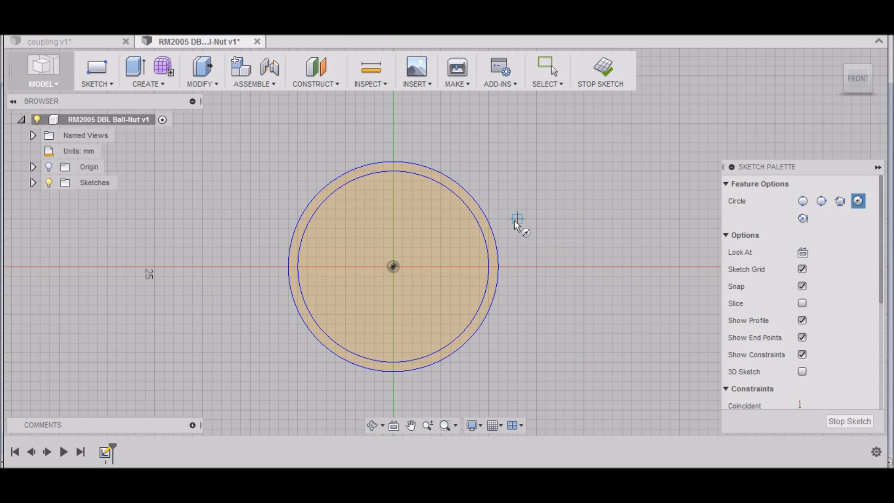
Dimension the outer concentric circle to 28 mm diameter
{"action": "left_click", "coordinate": [545, 68]}
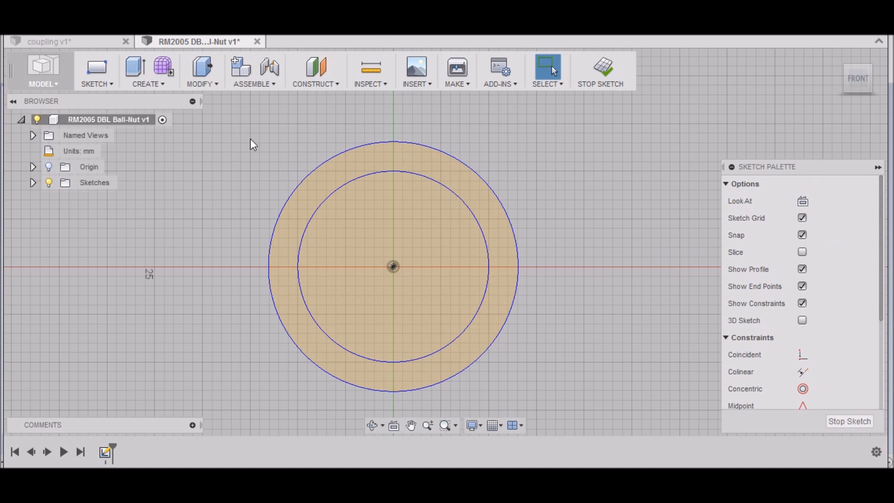
{"action": "mouse_move", "coordinate": [96, 83]}
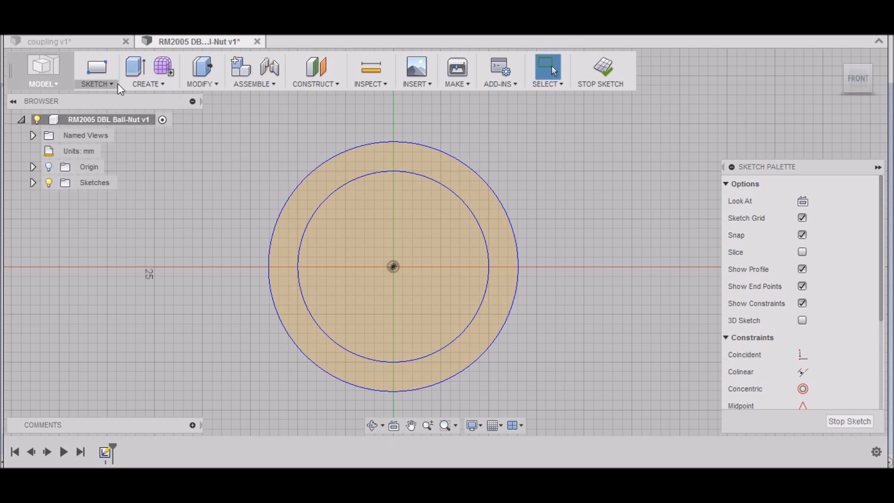
{"action": "left_click", "coordinate": [96, 71]}
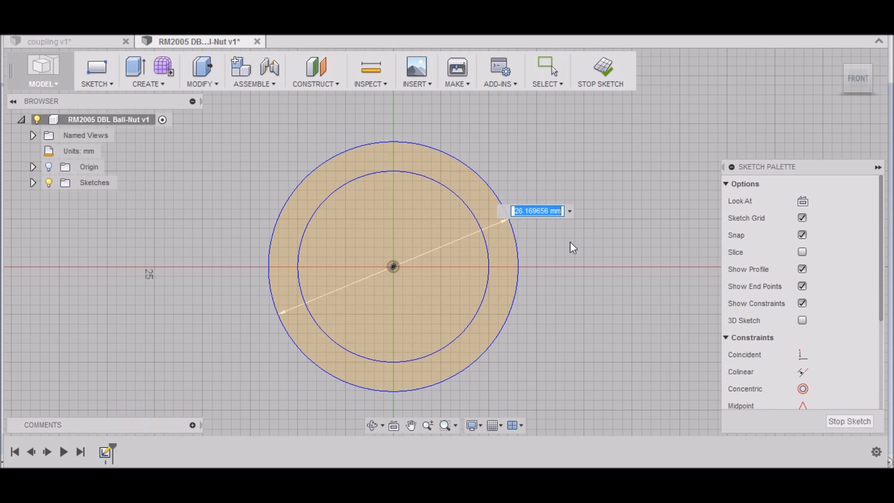
{"action": "type", "text": "28"}
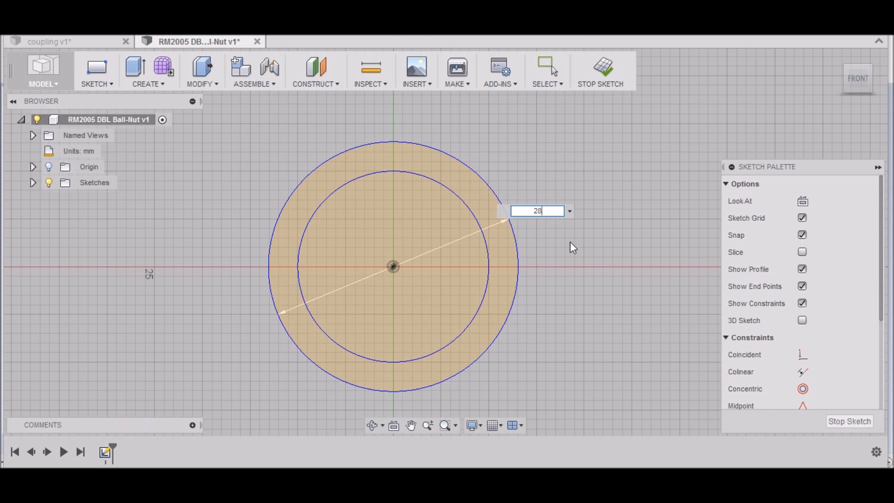
{"action": "key", "text": "Return"}
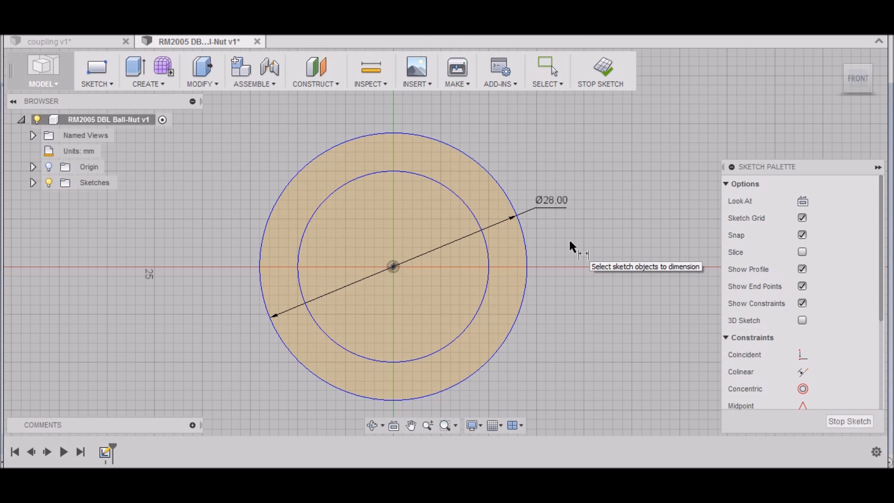
{"action": "mouse_move", "coordinate": [621, 352]}
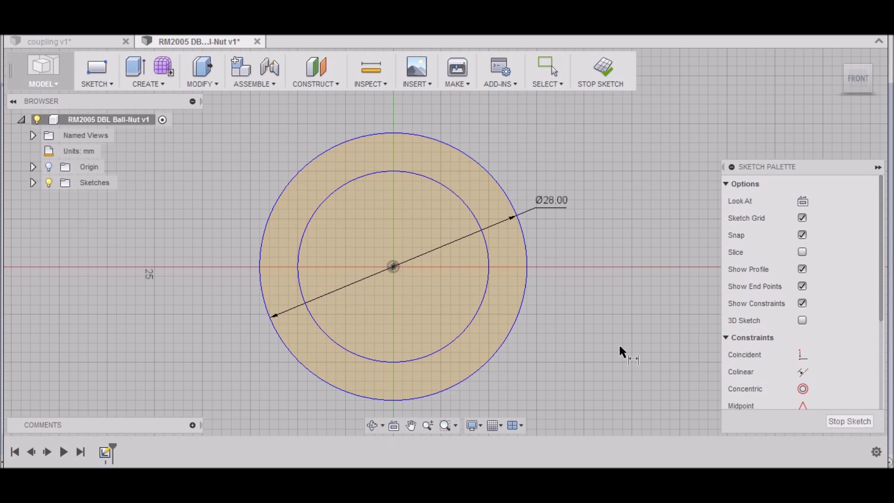
{"action": "mouse_move", "coordinate": [621, 350]}
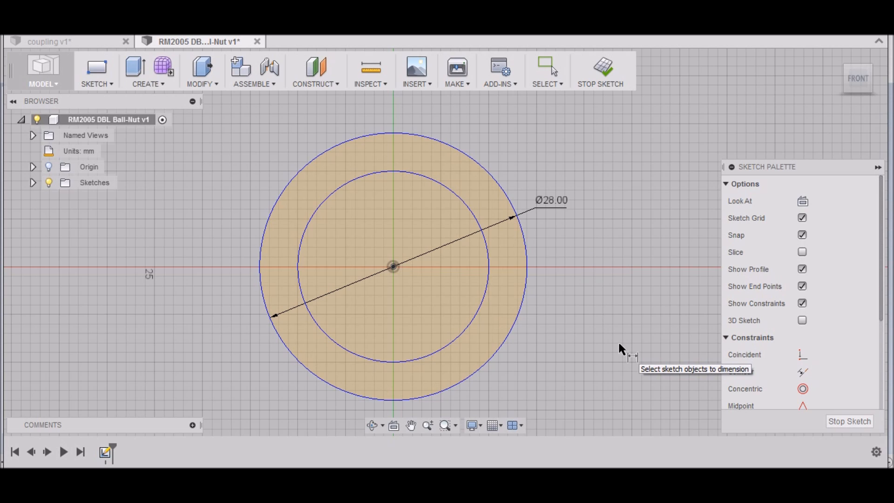
{"action": "mouse_move", "coordinate": [292, 291]}
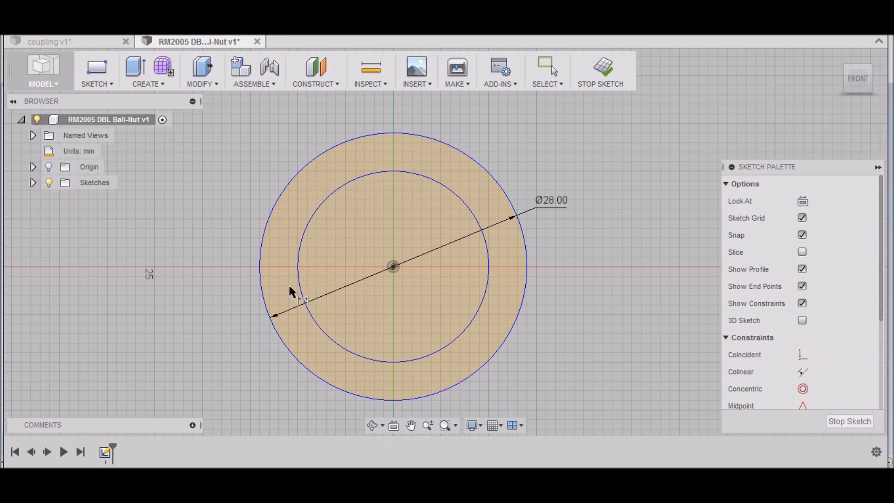
{"action": "mouse_move", "coordinate": [455, 191]}
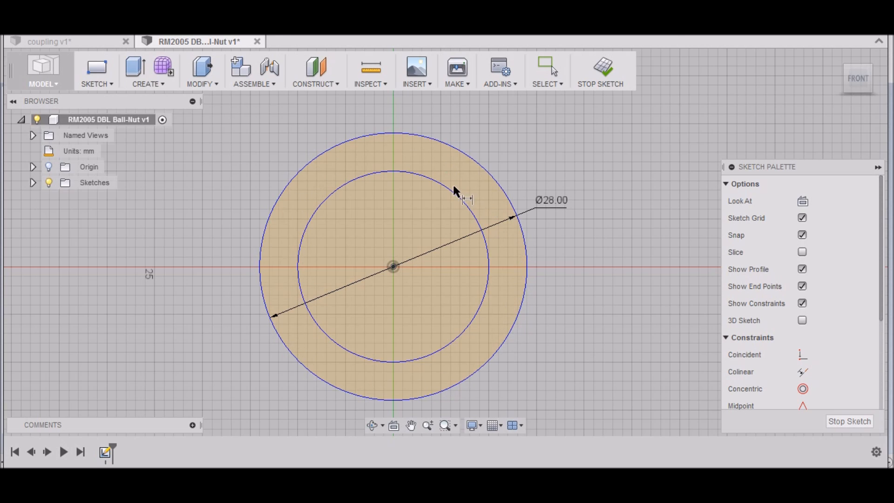
{"action": "mouse_move", "coordinate": [410, 168]}
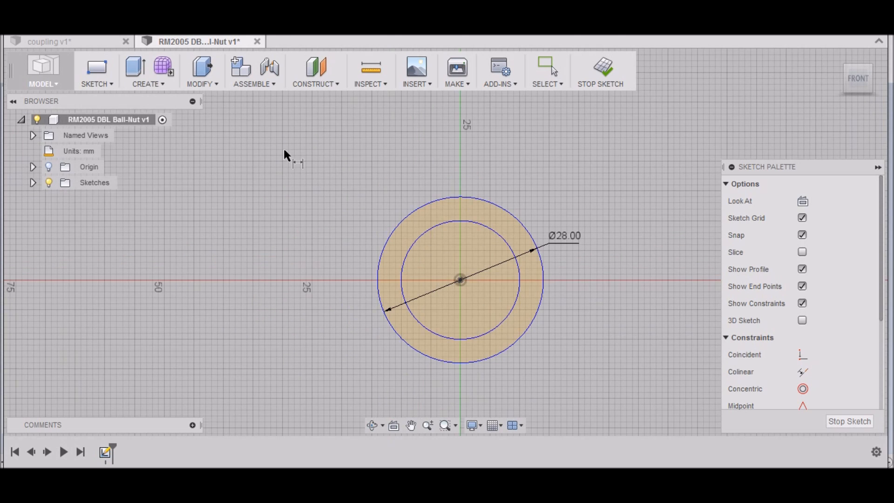
Add a 58 mm centre-diameter circle at the origin around the 28 mm ring
{"action": "left_click", "coordinate": [96, 84]}
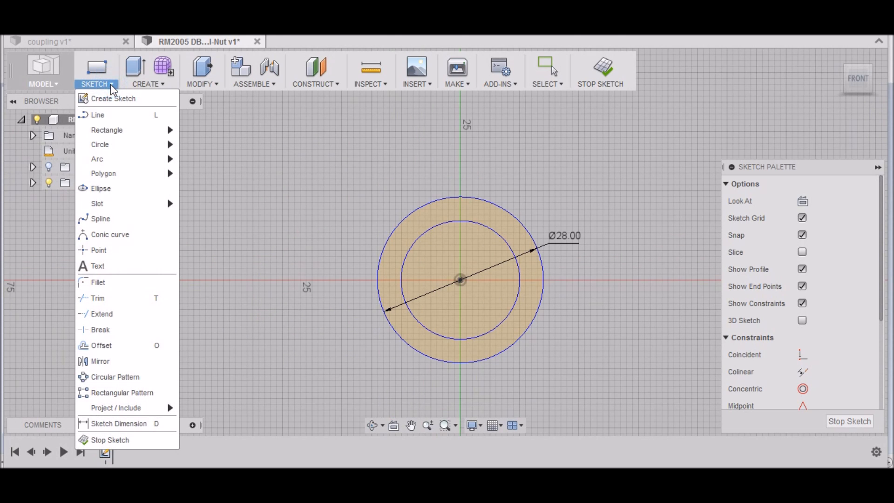
{"action": "mouse_move", "coordinate": [106, 131]}
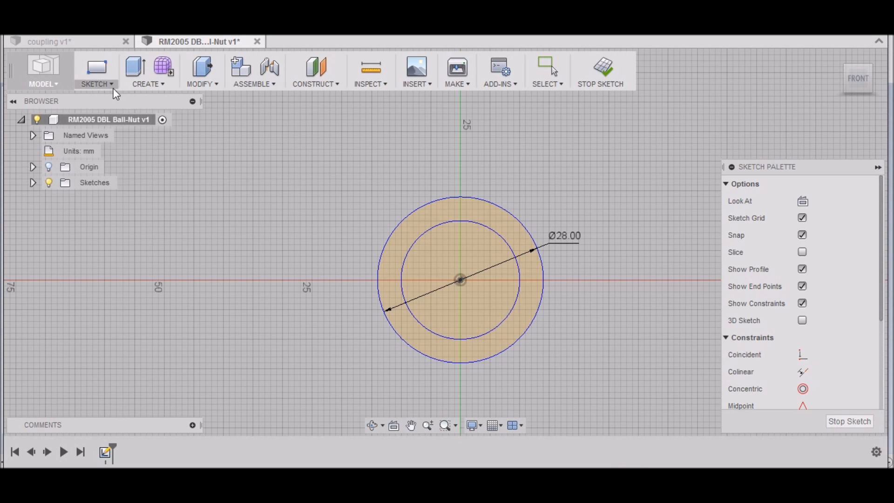
{"action": "left_click", "coordinate": [96, 71]}
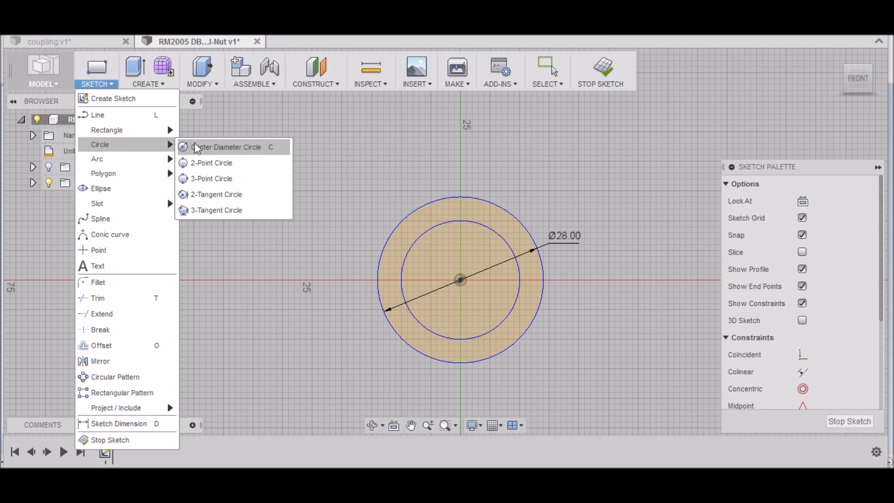
{"action": "left_click", "coordinate": [227, 146]}
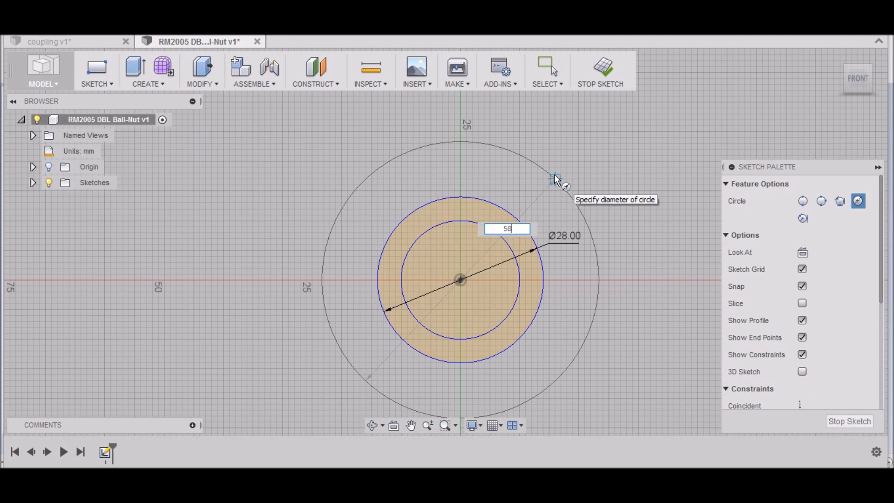
{"action": "type", "text": "58"}
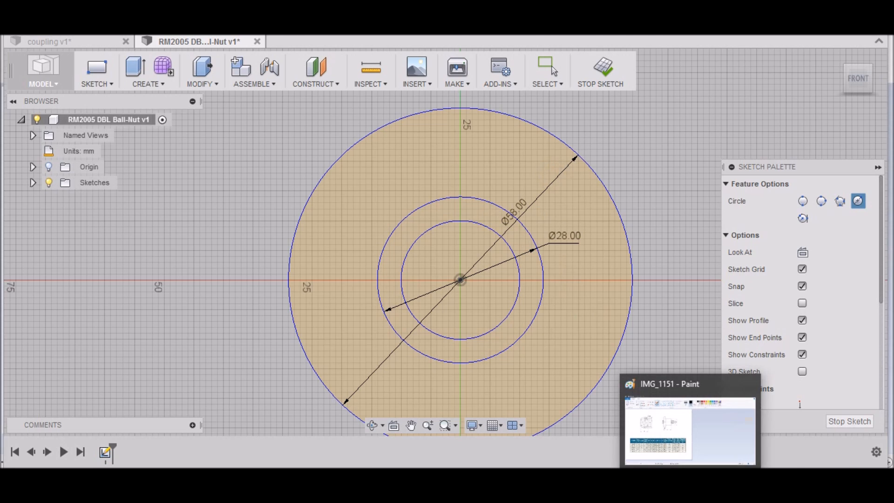
{"action": "left_click", "coordinate": [689, 430]}
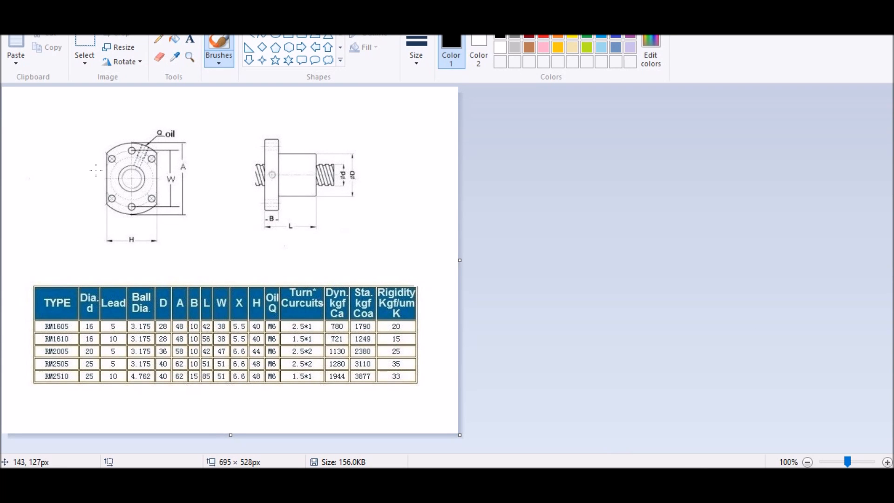
{"action": "mouse_move", "coordinate": [133, 253]}
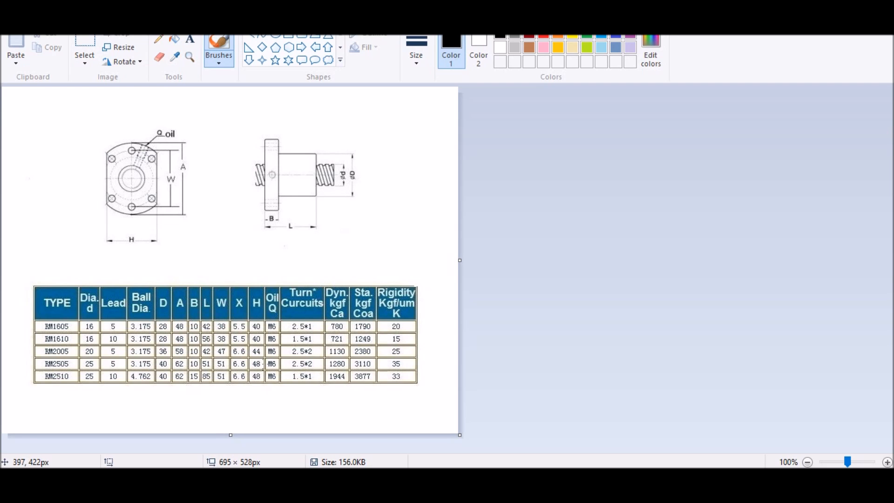
{"action": "mouse_move", "coordinate": [261, 351]}
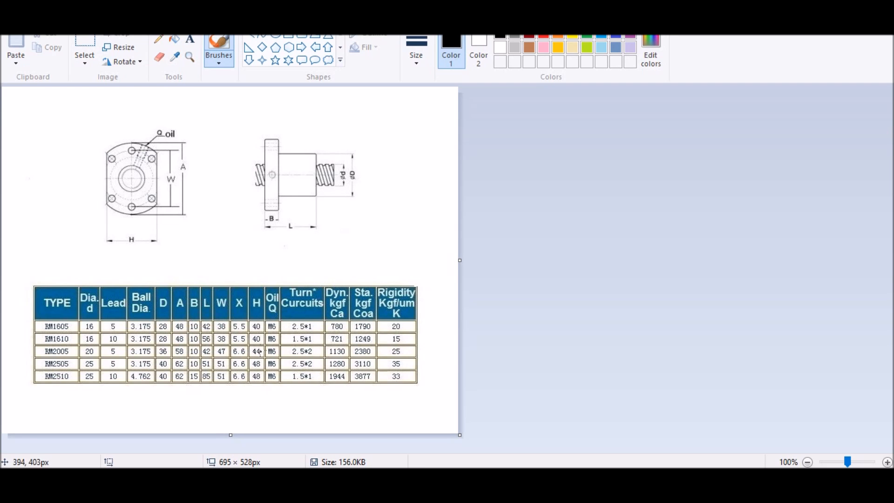
{"action": "mouse_move", "coordinate": [565, 419]}
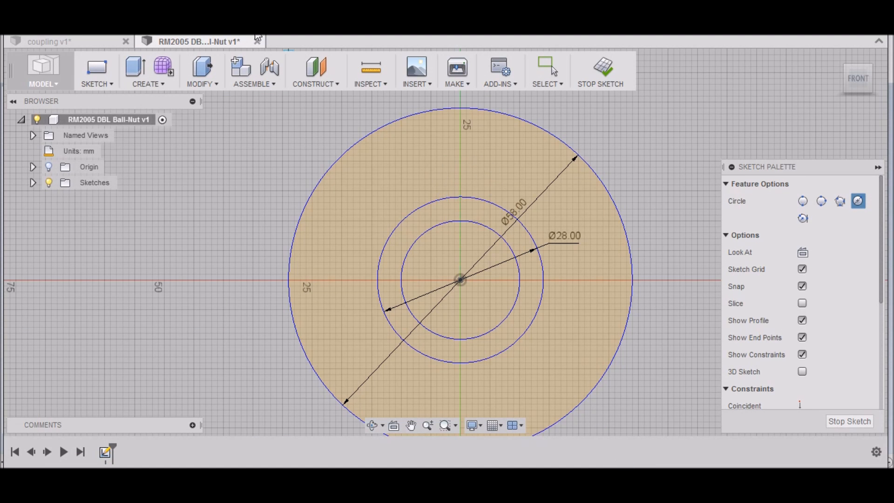
Draw a 44 mm centre rectangle at the origin cropping the 58 mm circle
{"action": "left_click", "coordinate": [96, 84]}
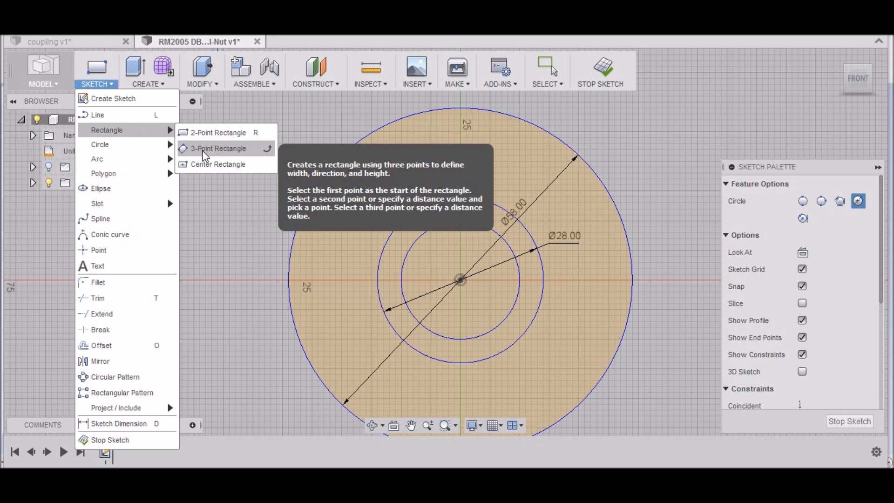
{"action": "left_click", "coordinate": [218, 164]}
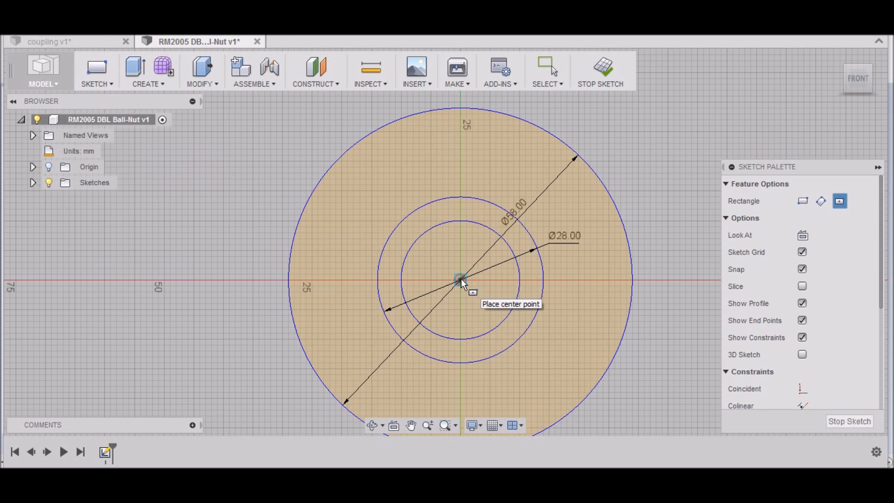
{"action": "left_click", "coordinate": [461, 279]}
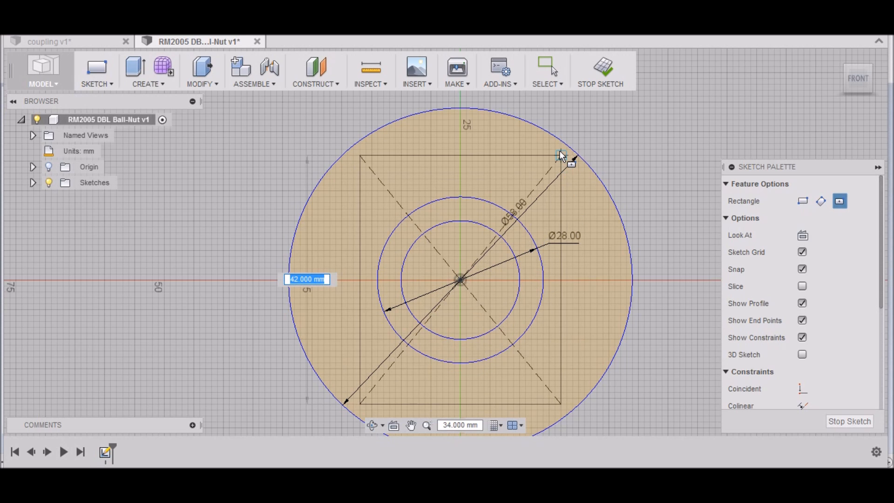
{"action": "mouse_move", "coordinate": [561, 157]}
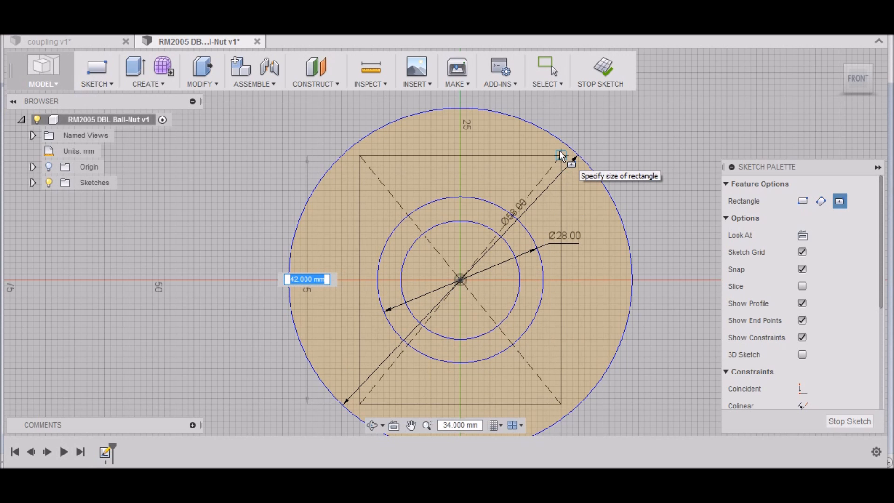
{"action": "type", "text": "44"}
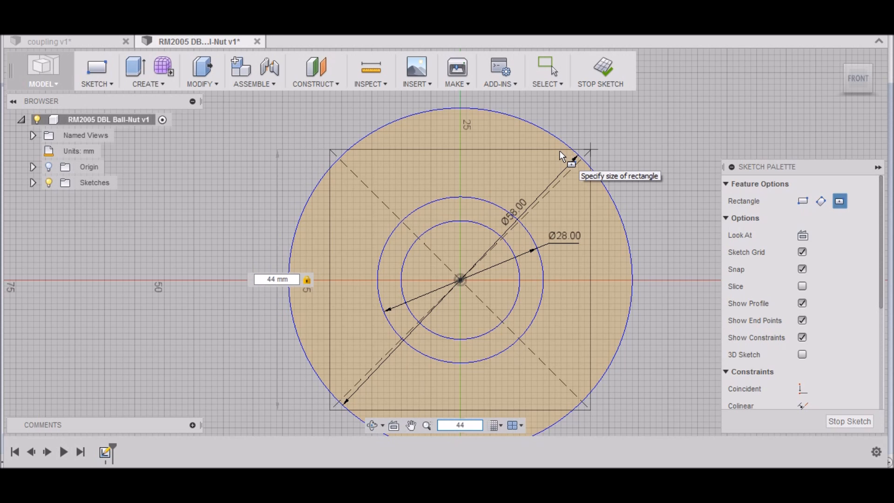
{"action": "left_click", "coordinate": [575, 154]}
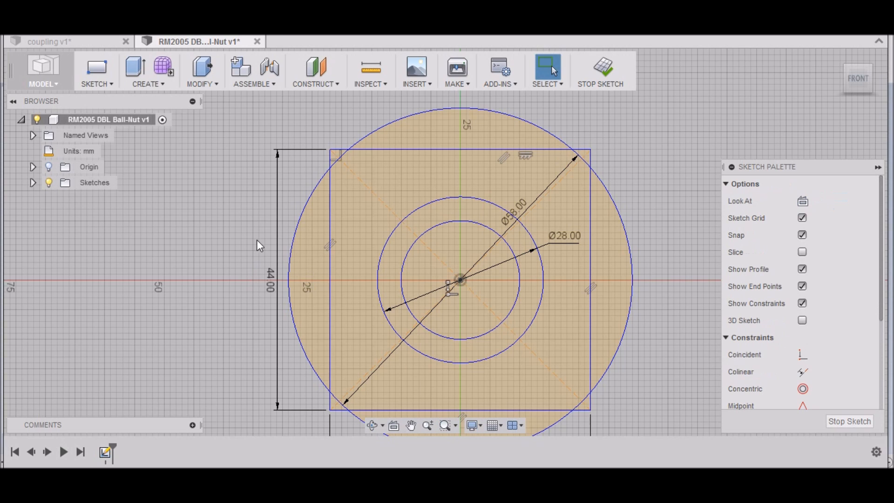
{"action": "mouse_move", "coordinate": [333, 155]}
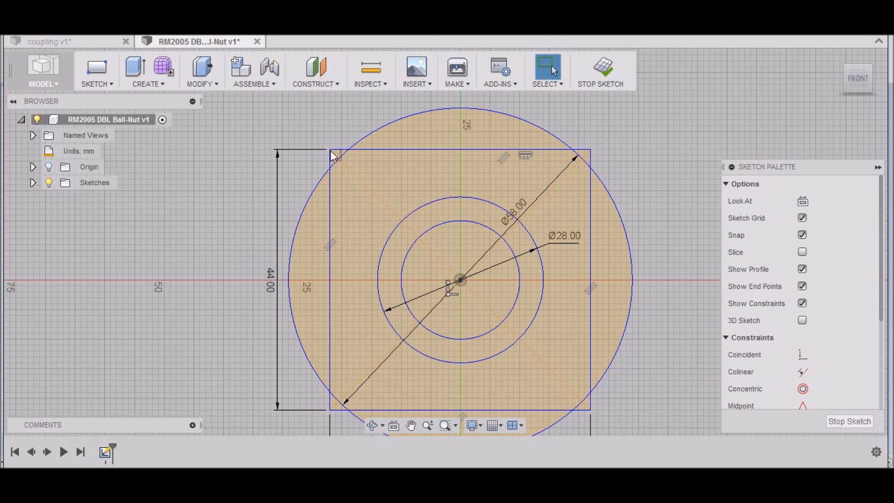
{"action": "mouse_move", "coordinate": [120, 96]}
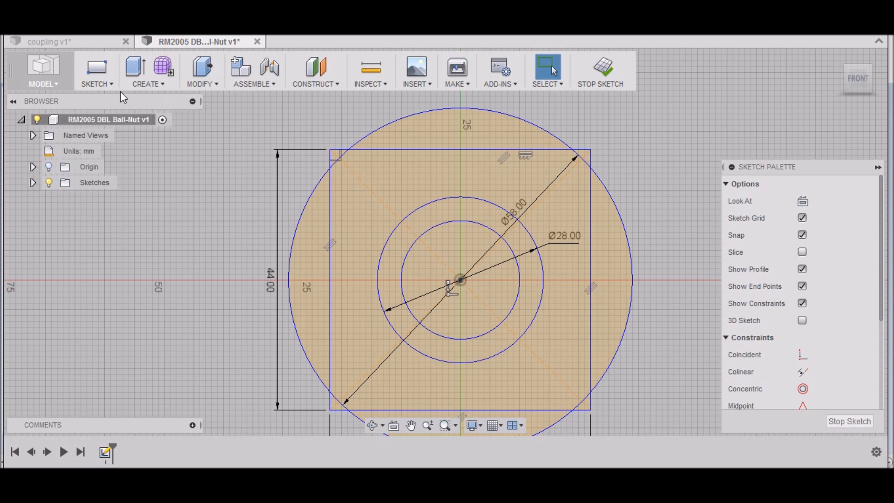
{"action": "left_click", "coordinate": [96, 83]}
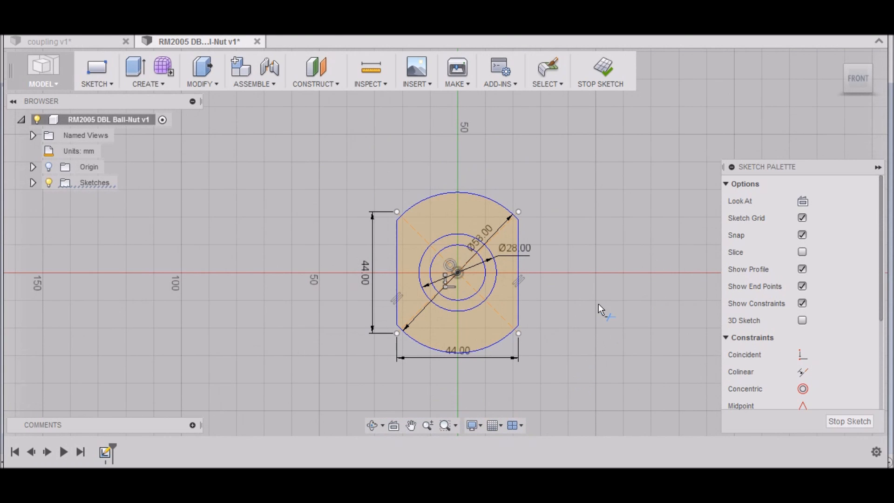
{"action": "mouse_move", "coordinate": [494, 222]}
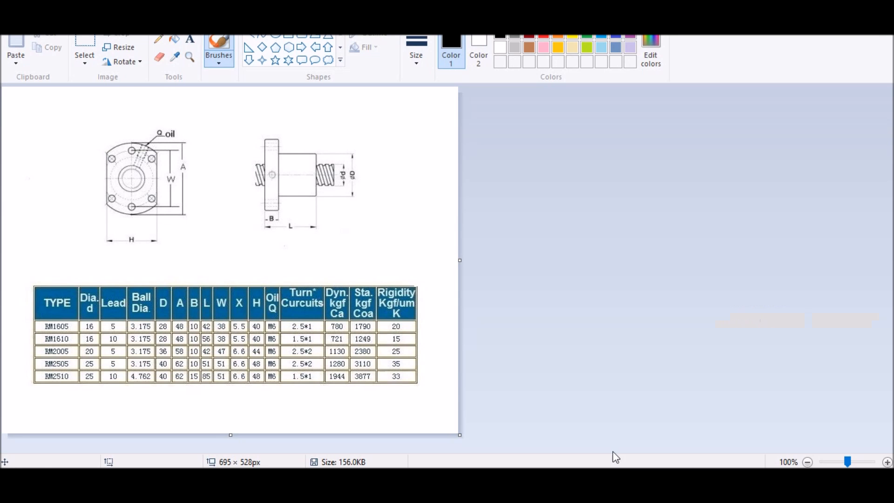
{"action": "mouse_move", "coordinate": [174, 179]}
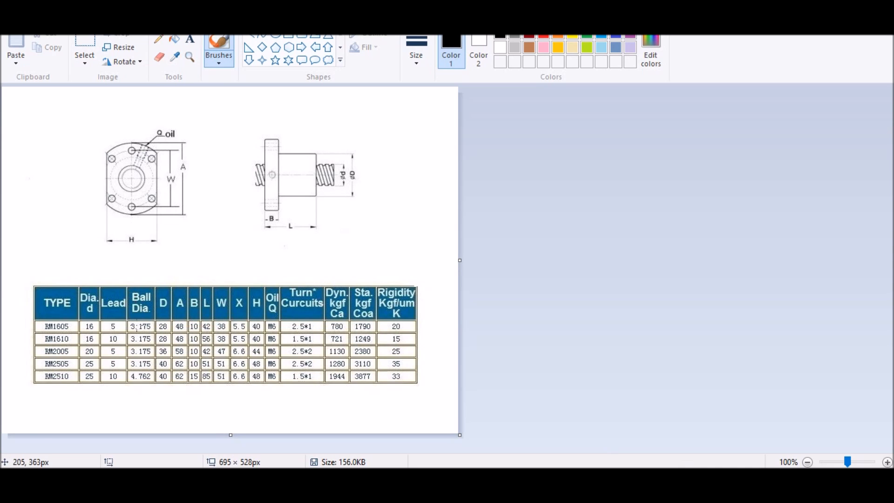
{"action": "mouse_move", "coordinate": [158, 284]}
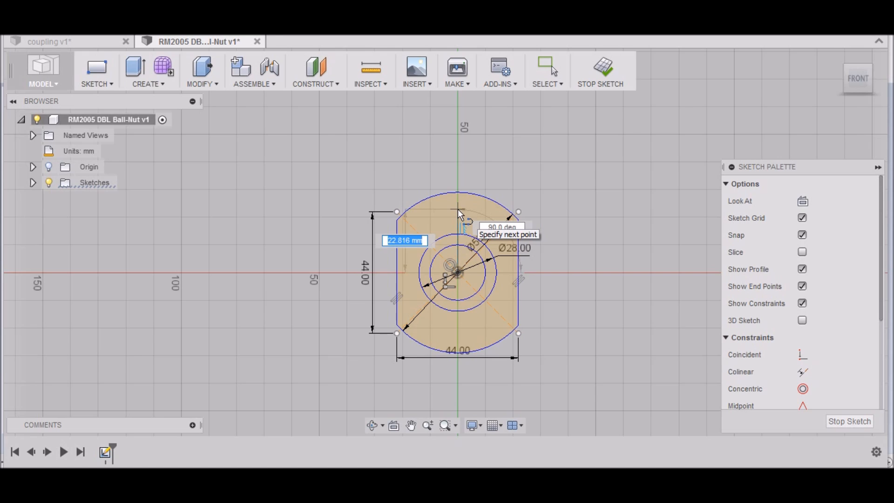
Draw a 6.5 mm mounting-hole circle on the vertical axis near the top of the flange
{"action": "type", "text": "23.5"}
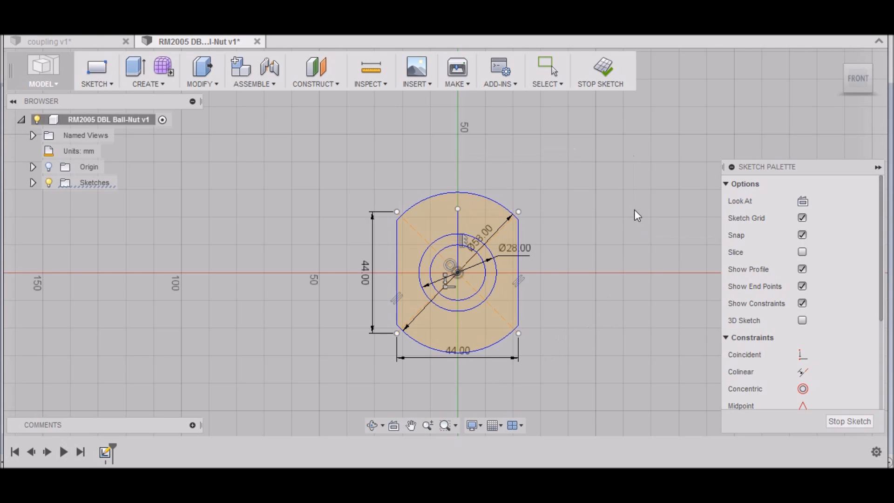
{"action": "mouse_move", "coordinate": [96, 84]}
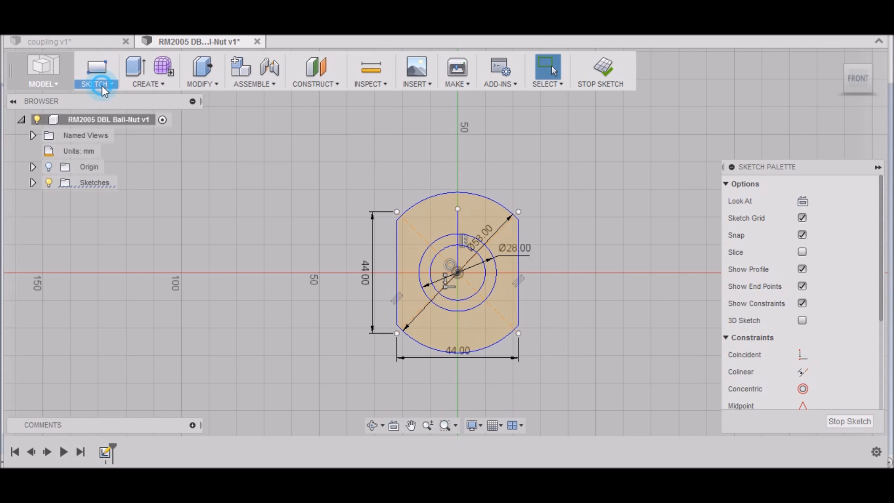
{"action": "left_click", "coordinate": [96, 68]}
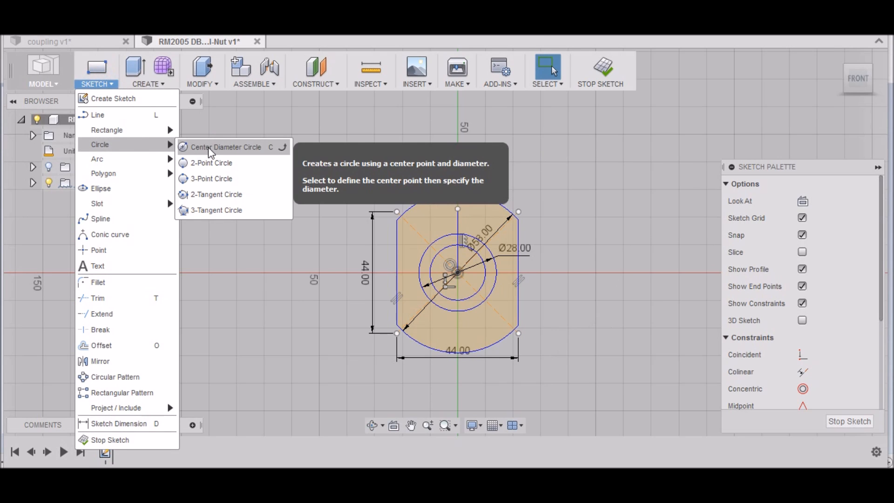
{"action": "left_click", "coordinate": [225, 147]}
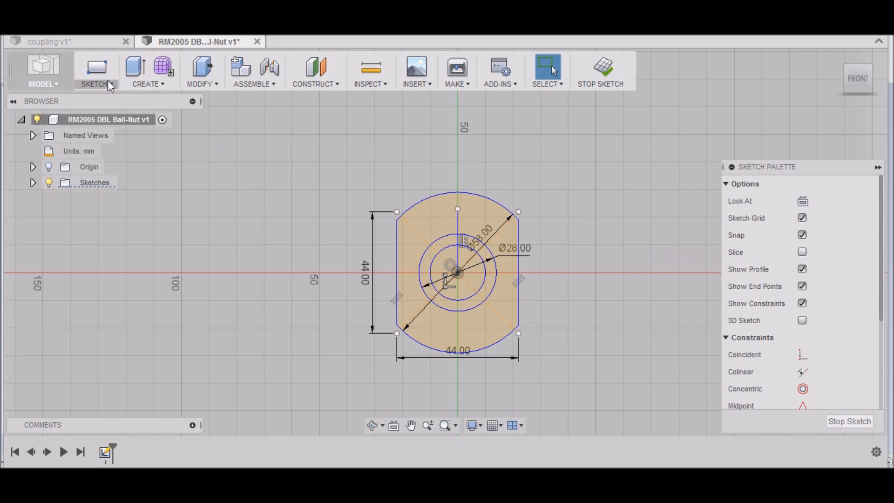
{"action": "left_click", "coordinate": [96, 72]}
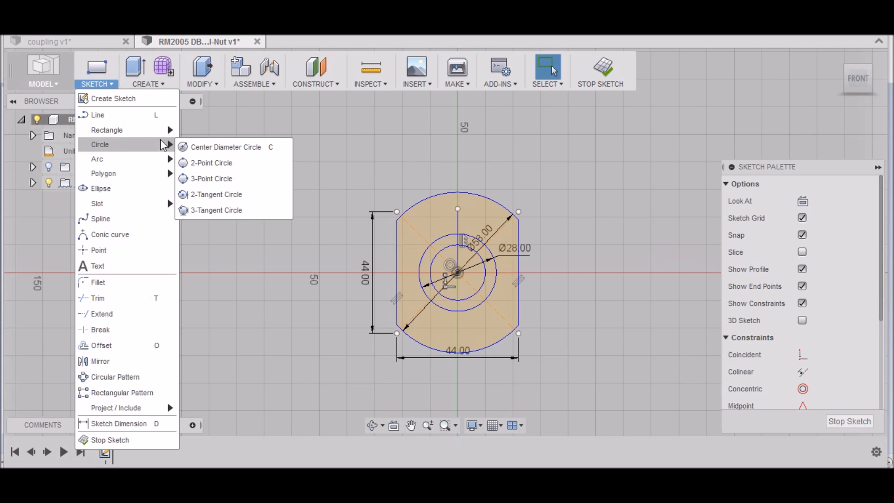
{"action": "mouse_move", "coordinate": [245, 147]}
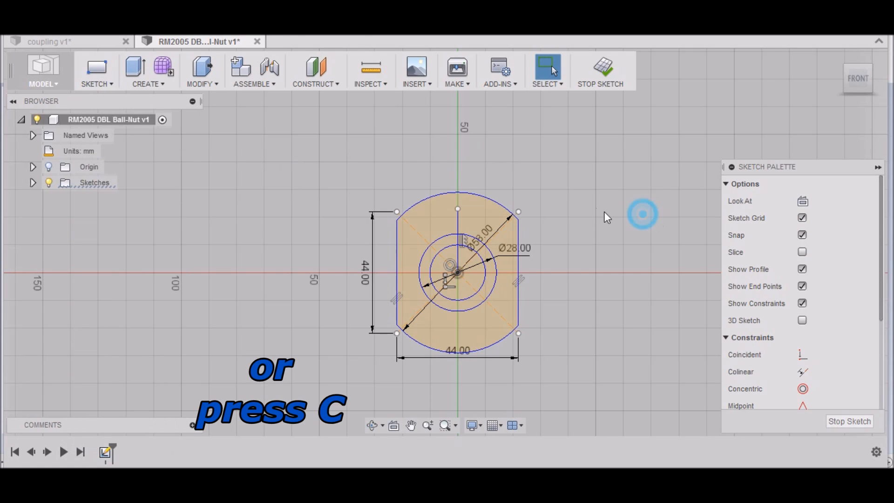
{"action": "key", "text": "c"}
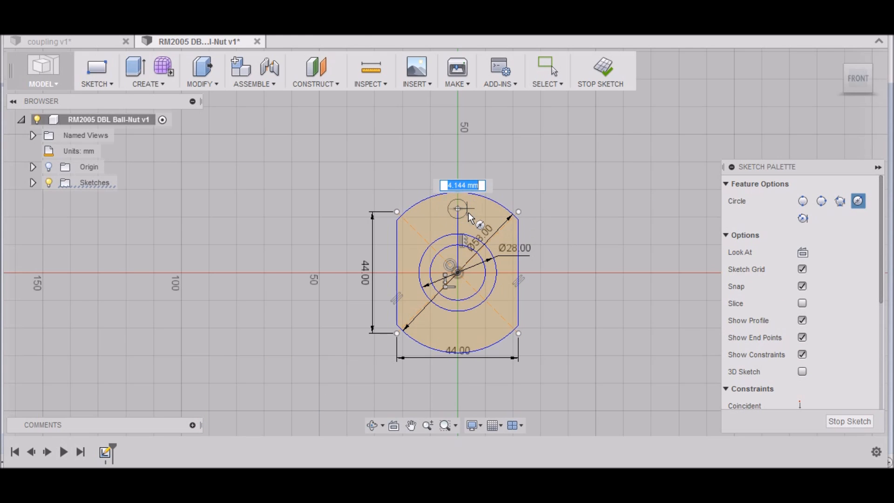
{"action": "type", "text": "6"}
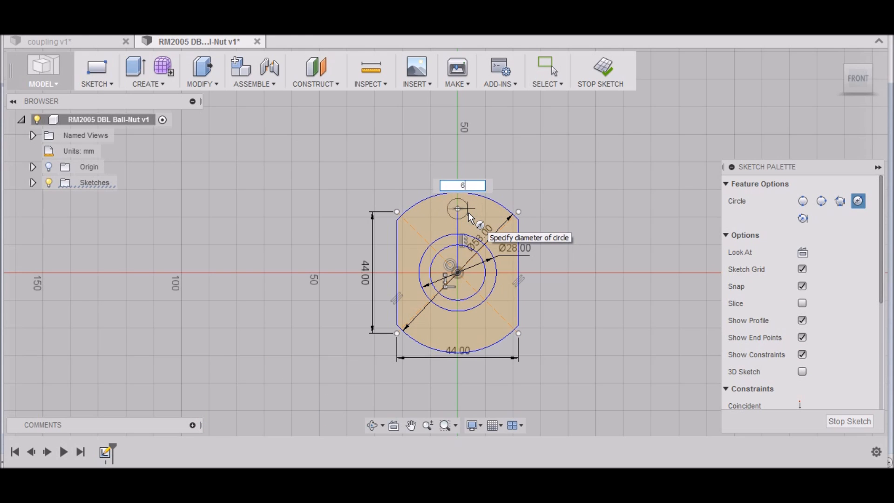
{"action": "type", "text": ".5"}
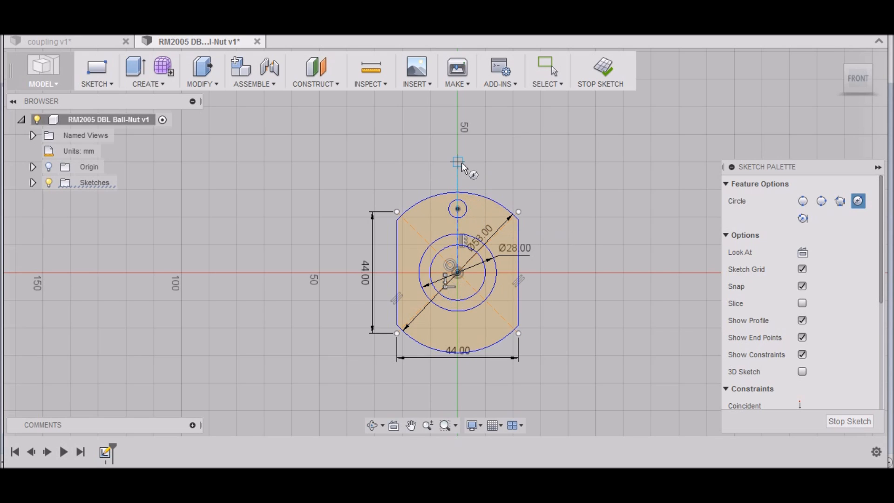
{"action": "mouse_move", "coordinate": [349, 366]}
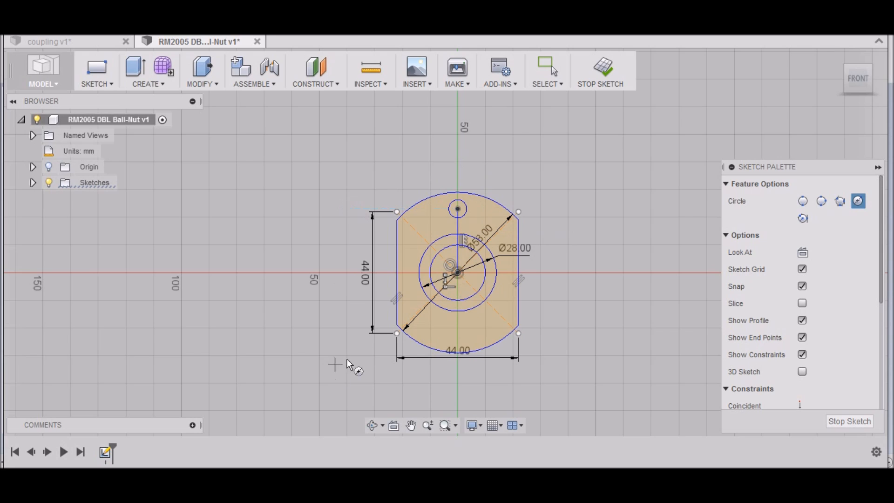
{"action": "mouse_move", "coordinate": [352, 193]}
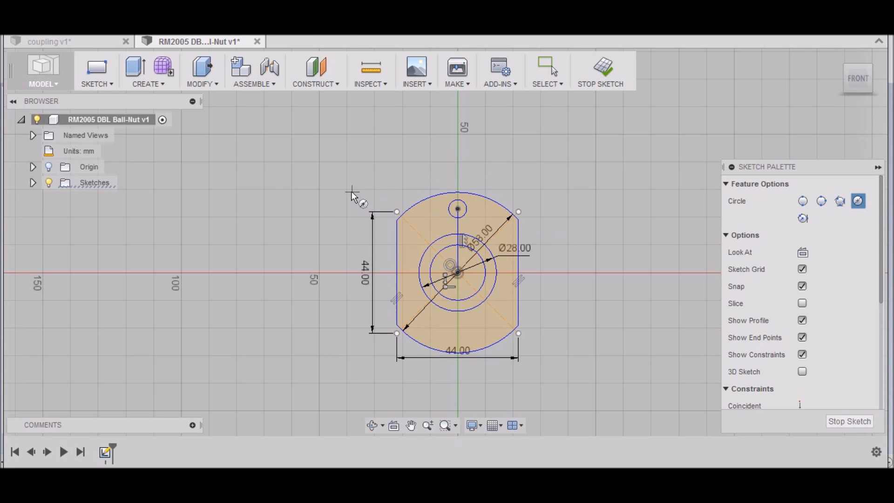
Start a circular pattern and select only the small hole circle as the object to repeat
{"action": "left_click", "coordinate": [96, 83]}
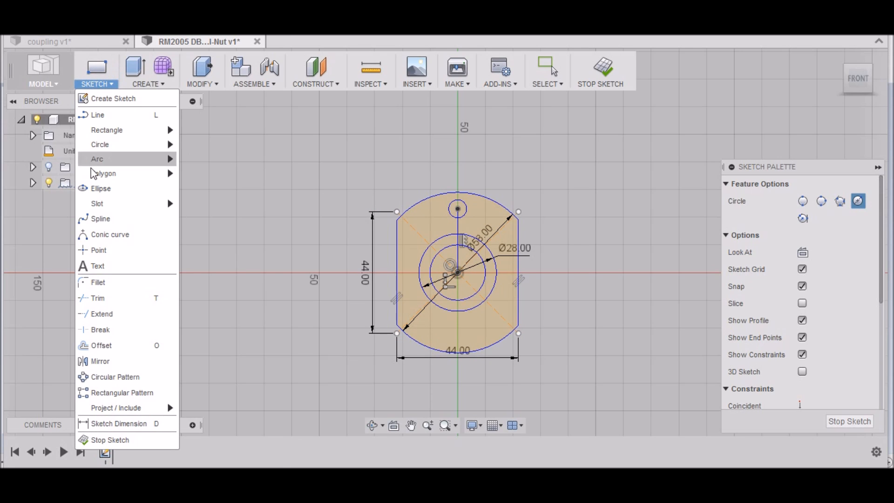
{"action": "mouse_move", "coordinate": [115, 376]}
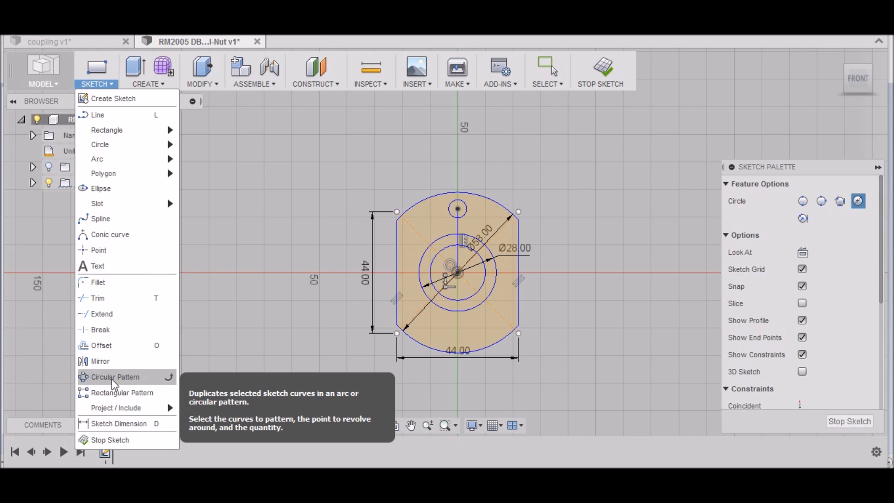
{"action": "left_click", "coordinate": [114, 377]}
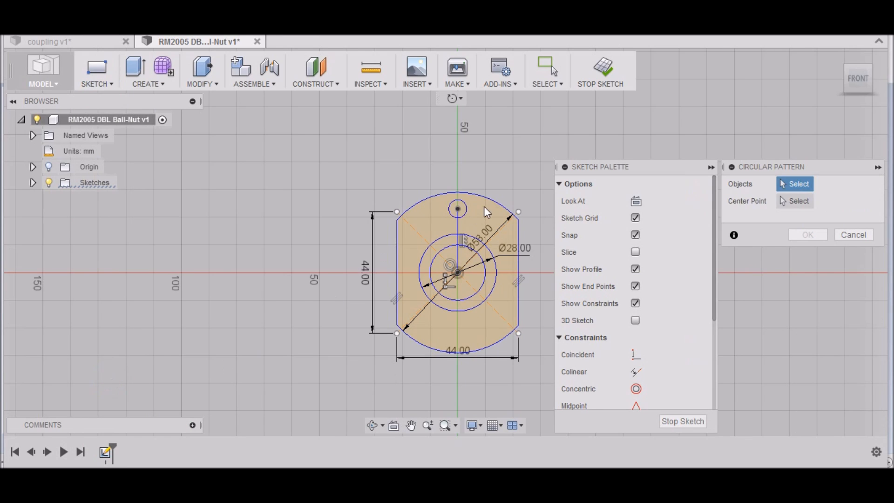
{"action": "mouse_move", "coordinate": [469, 215]}
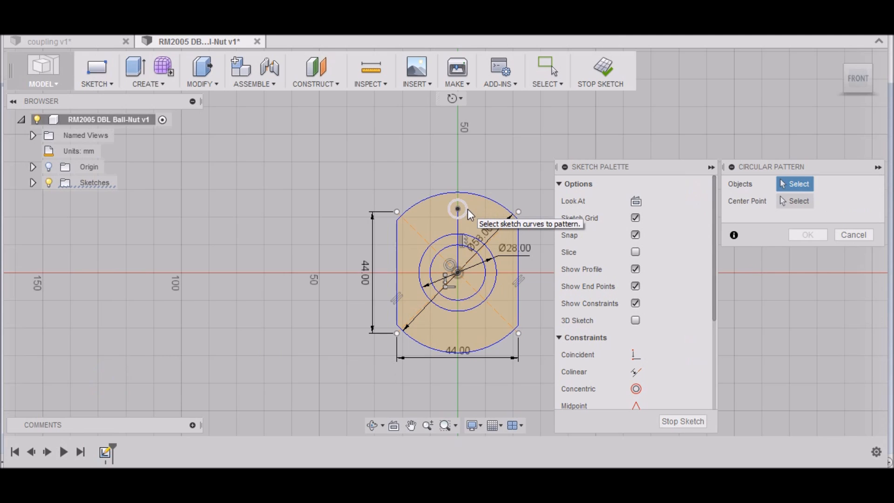
{"action": "left_click", "coordinate": [456, 209]}
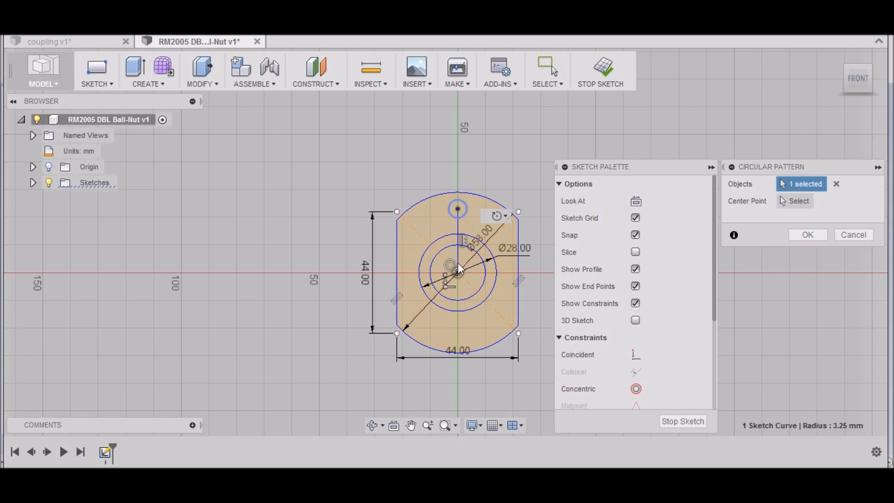
{"action": "mouse_move", "coordinate": [459, 277]}
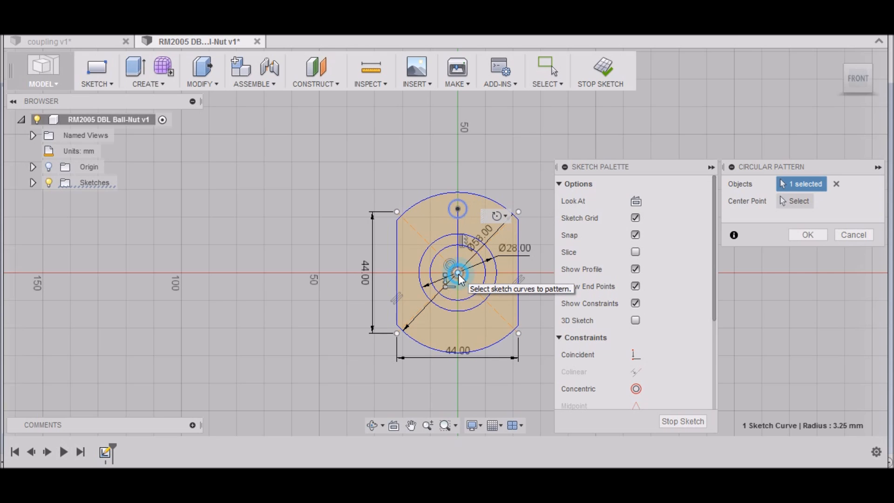
{"action": "left_click", "coordinate": [457, 272]}
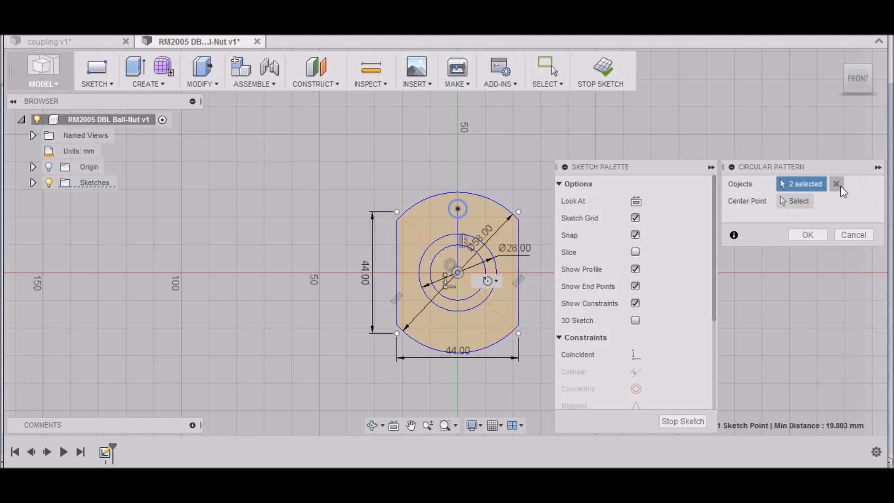
{"action": "left_click", "coordinate": [836, 183]}
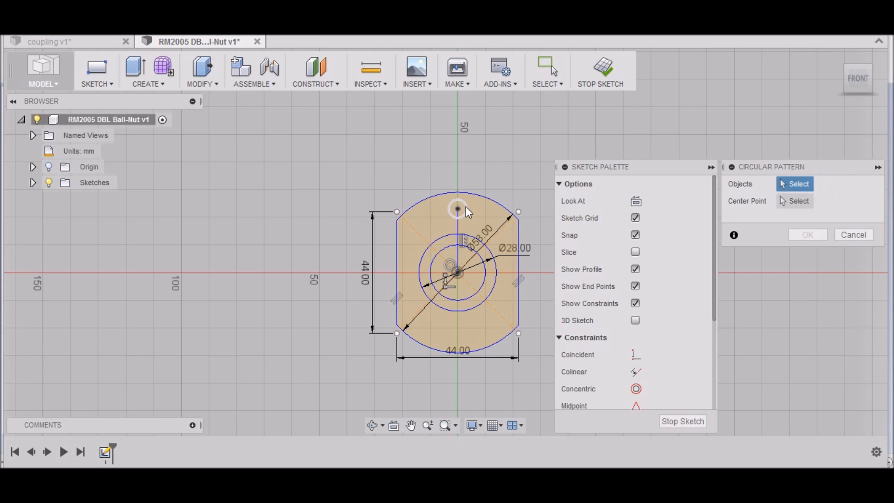
{"action": "left_click", "coordinate": [456, 208]}
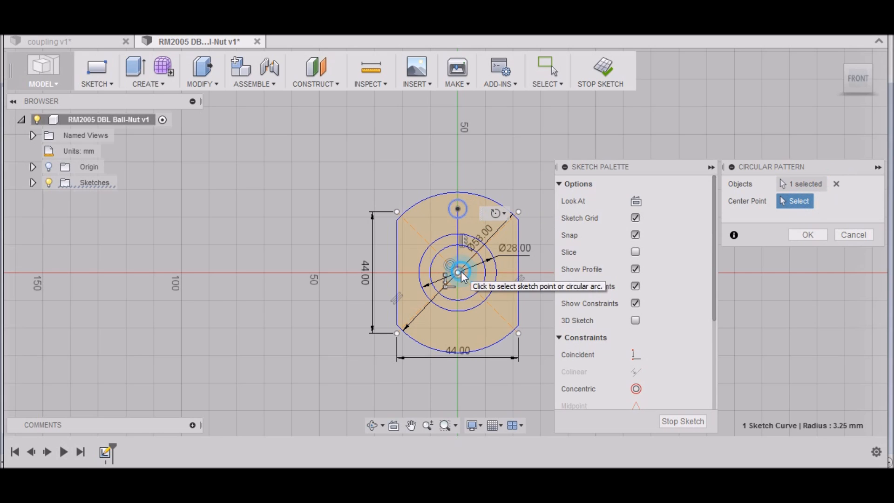
Pattern the hole circle 8 times around the sketch origin and confirm
{"action": "left_click", "coordinate": [458, 272]}
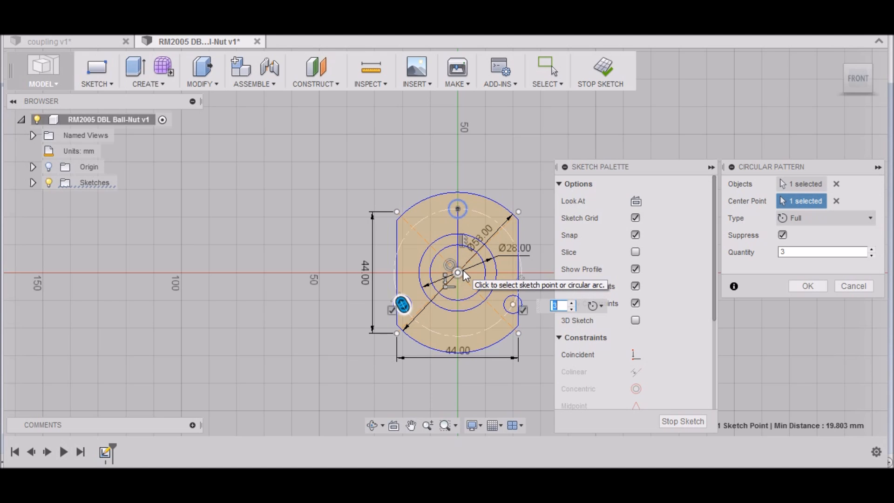
{"action": "left_click", "coordinate": [823, 251]}
{"action": "type", "text": "9"}
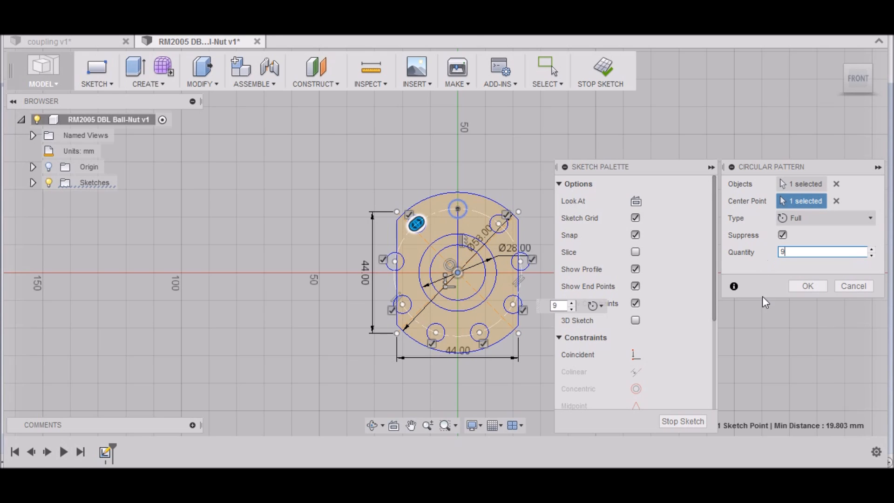
{"action": "mouse_move", "coordinate": [560, 325]}
{"action": "type", "text": "4"}
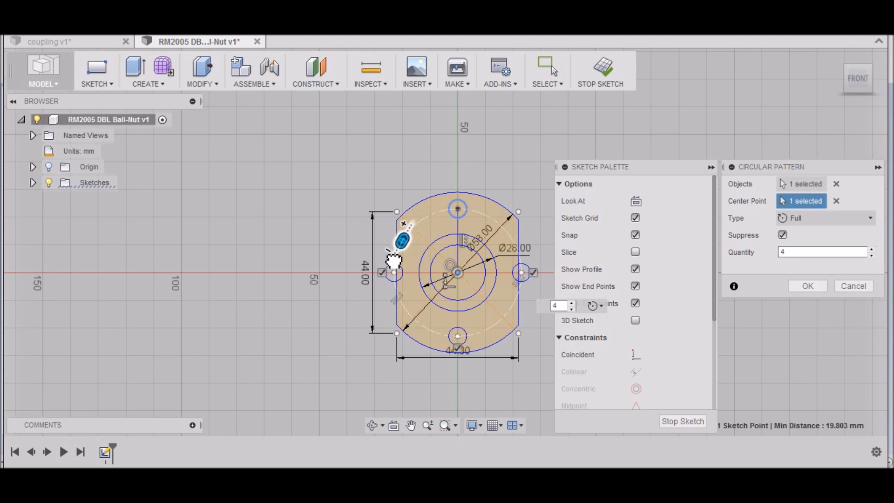
{"action": "left_click", "coordinate": [870, 249]}
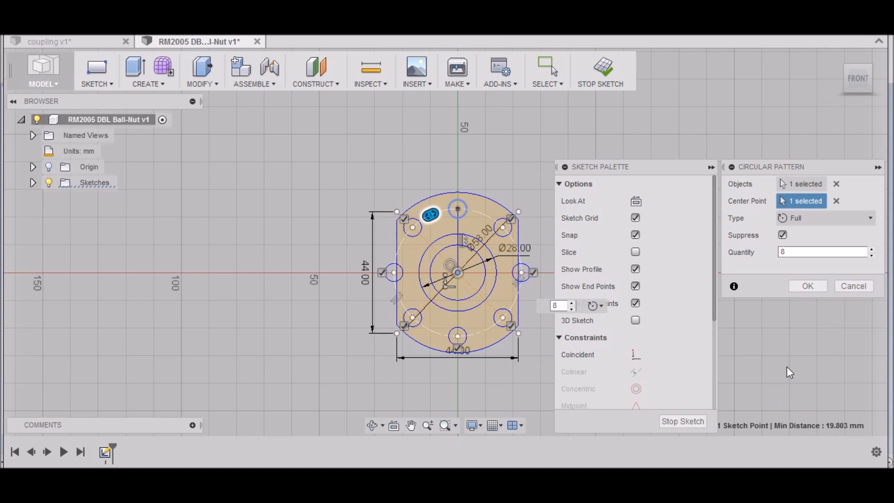
{"action": "mouse_move", "coordinate": [808, 286]}
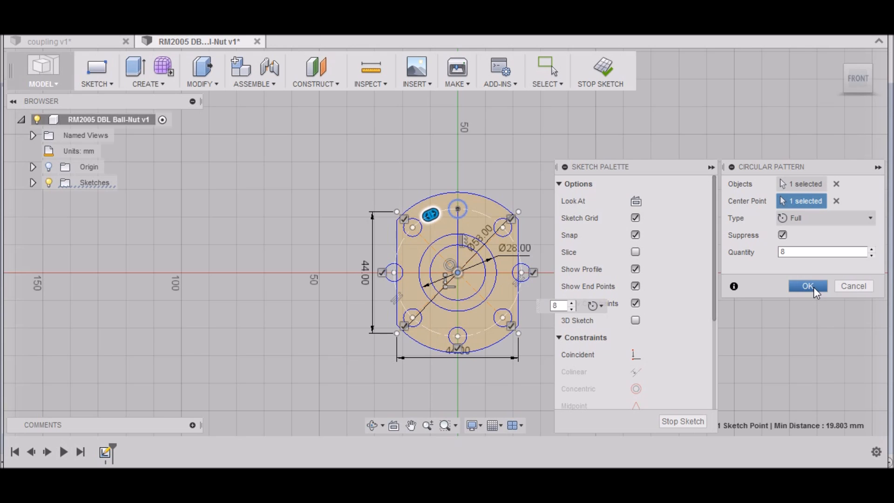
{"action": "left_click", "coordinate": [806, 285]}
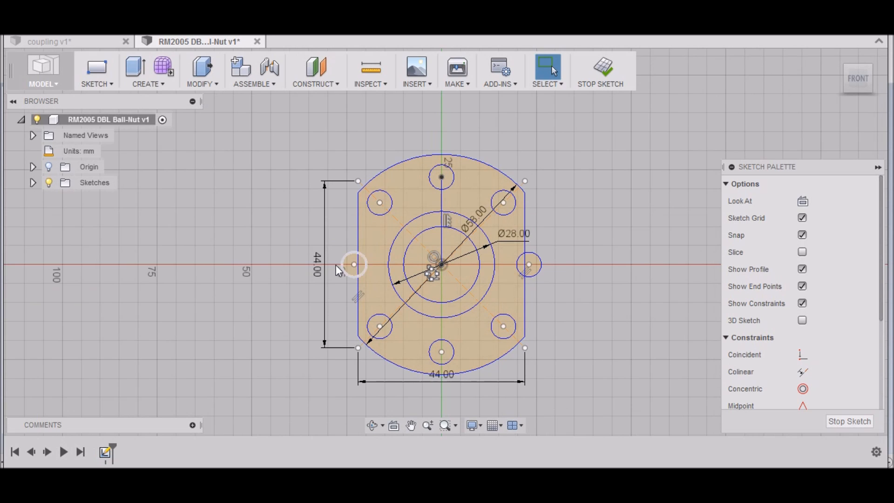
Delete the left and right side hole circles, leaving six bolt holes
{"action": "right_click", "coordinate": [529, 264]}
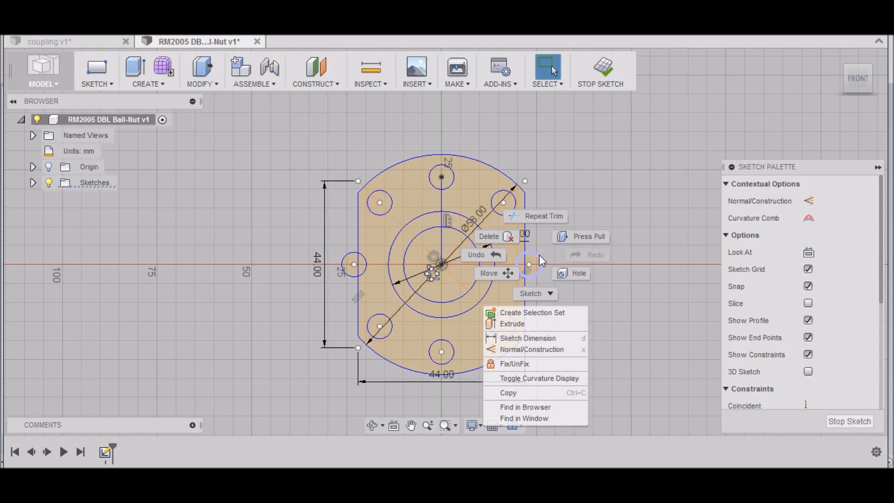
{"action": "left_click", "coordinate": [487, 236]}
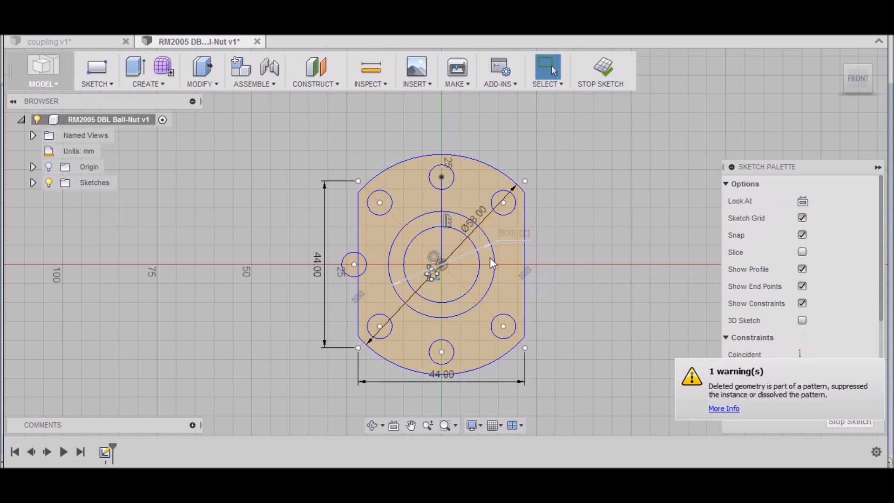
{"action": "right_click", "coordinate": [353, 263]}
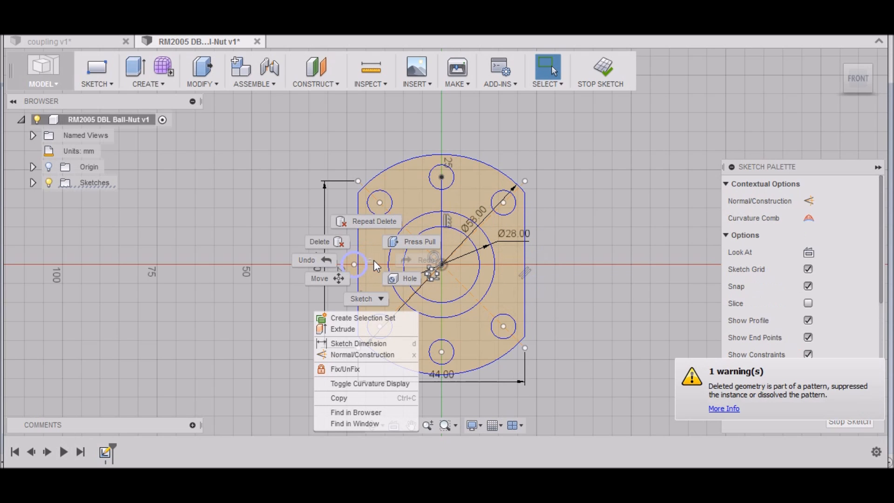
{"action": "left_click", "coordinate": [464, 207]}
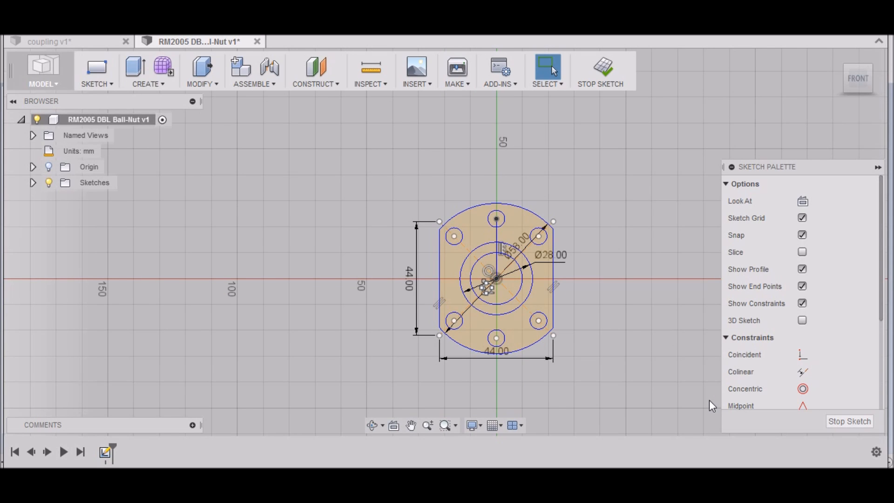
{"action": "mouse_move", "coordinate": [85, 45]}
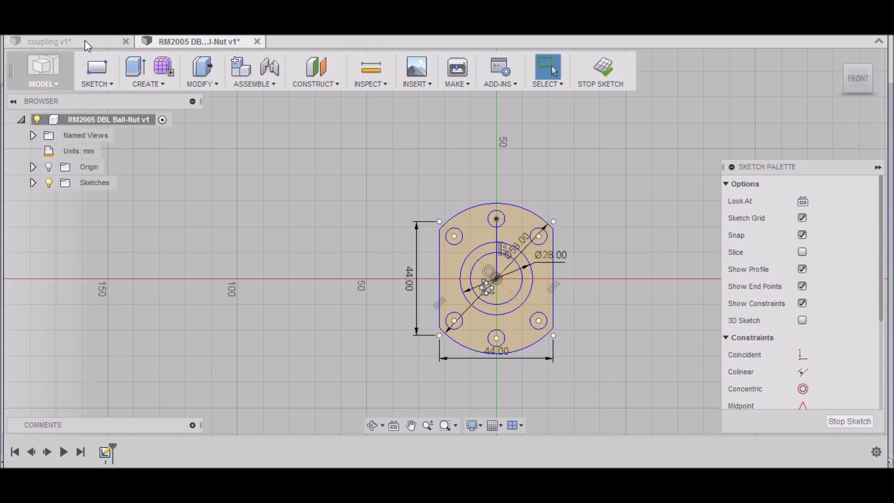
Glance at the coupling design, return to the ball nut and finish the flange sketch
{"action": "left_click", "coordinate": [48, 41]}
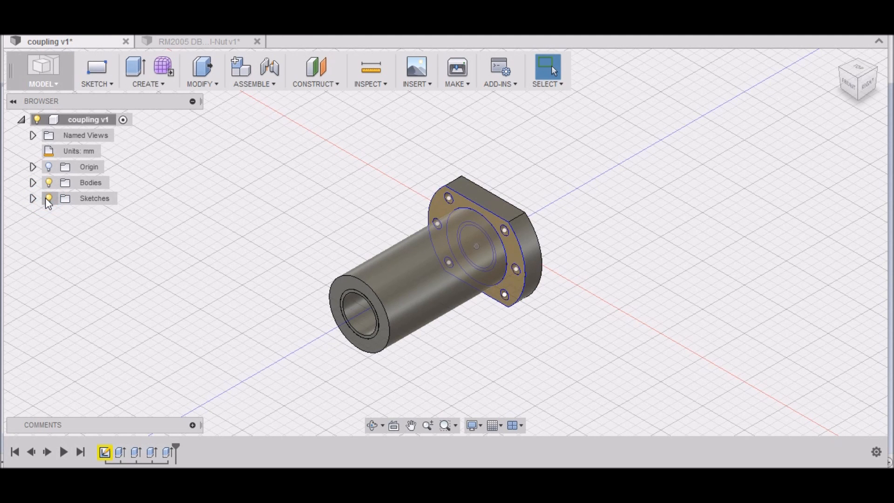
{"action": "left_click", "coordinate": [197, 41]}
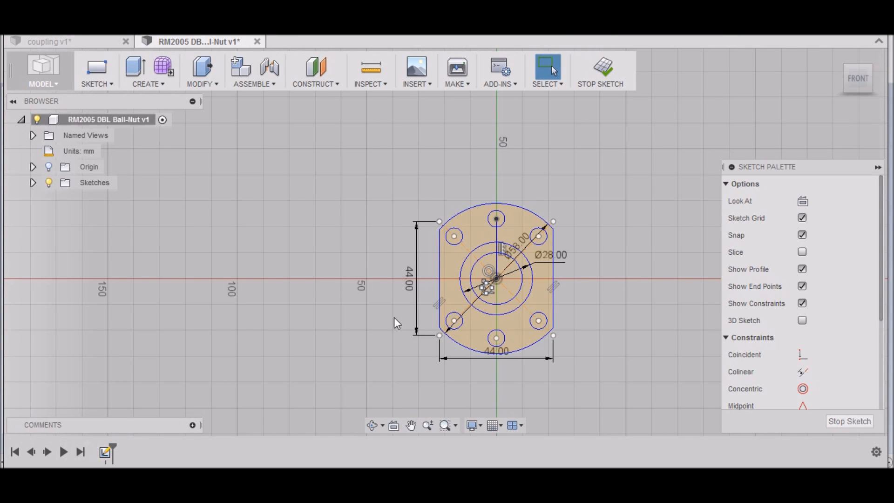
{"action": "mouse_move", "coordinate": [849, 420]}
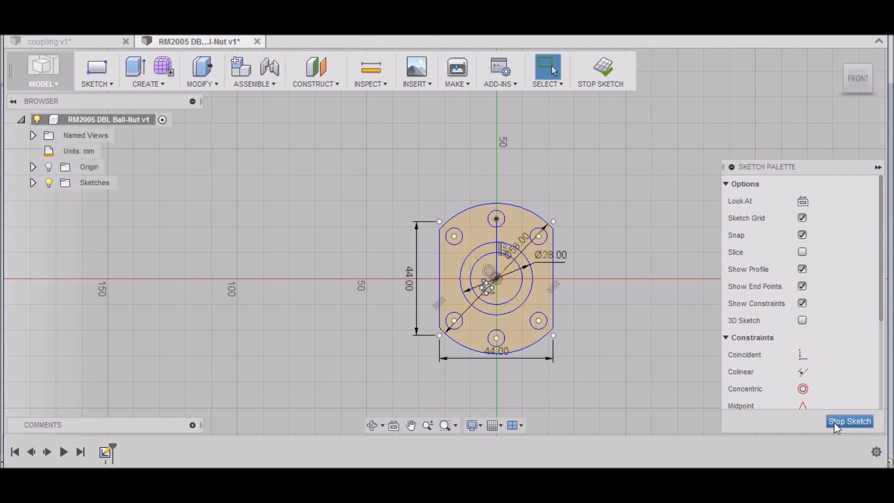
{"action": "left_click", "coordinate": [849, 421]}
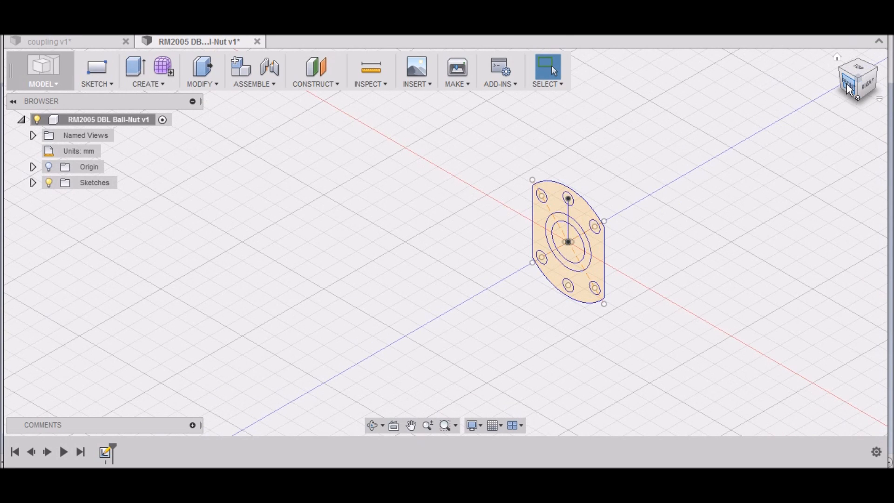
Window-select all sketch geometry from the front and rotate it 90 deg about Z with Move
{"action": "left_click", "coordinate": [857, 78]}
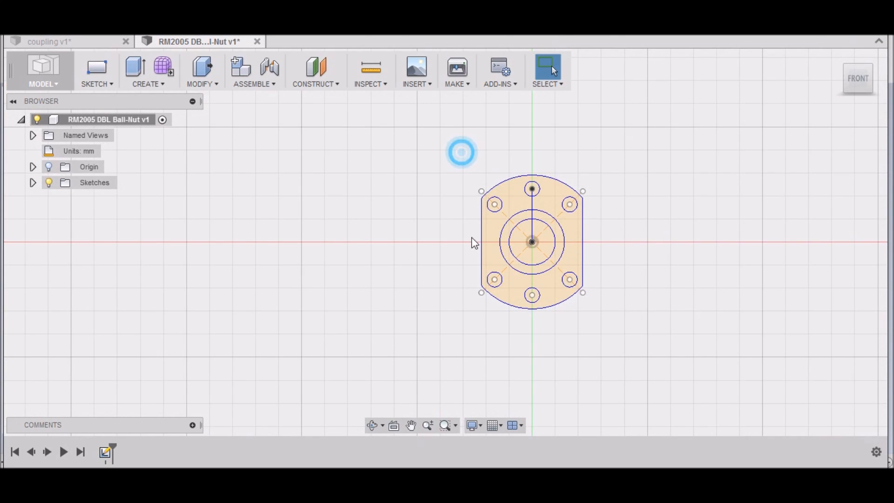
{"action": "left_click", "coordinate": [558, 261]}
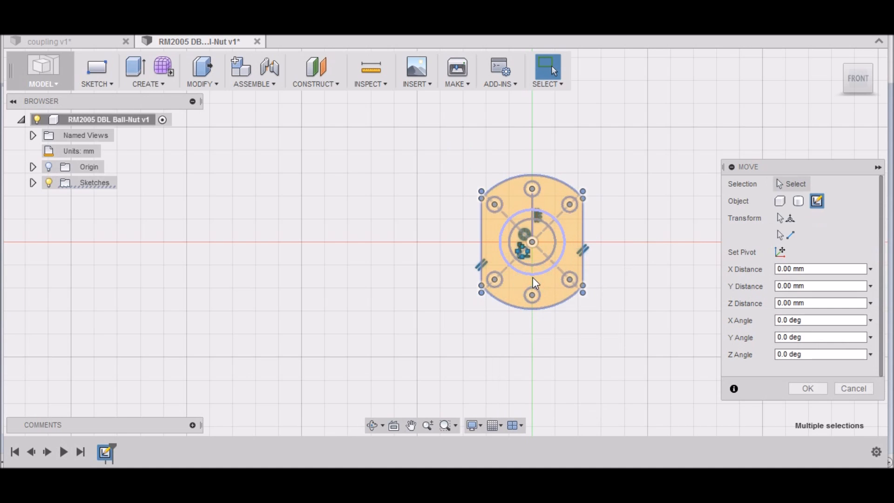
{"action": "left_click", "coordinate": [780, 218]}
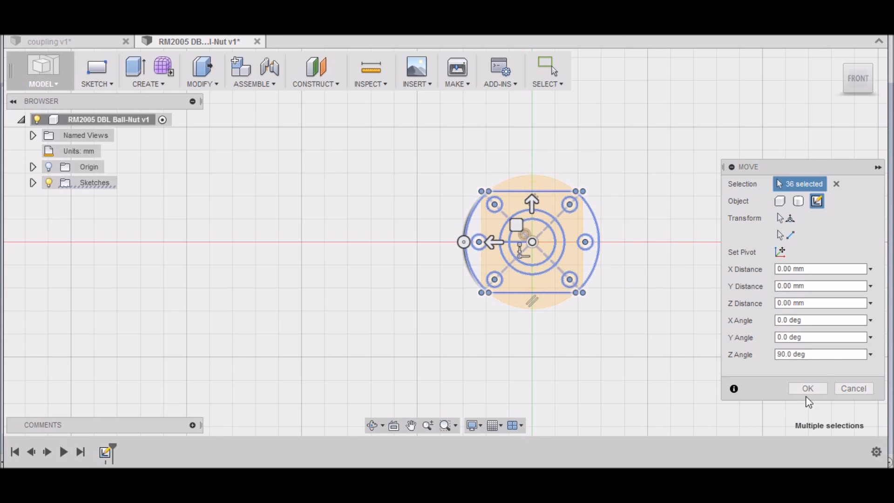
{"action": "left_click", "coordinate": [808, 388]}
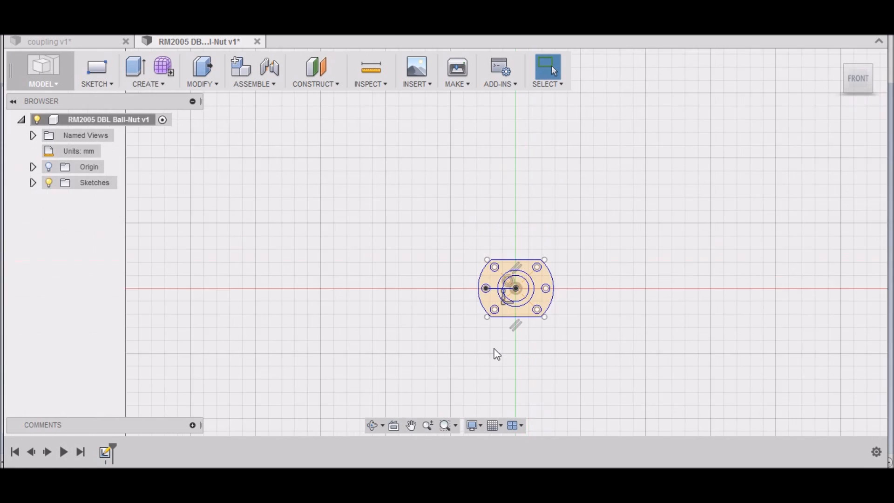
Press Pull the two flange profiles 10 mm as a New Body, leaving bore and bolt holes open
{"action": "scroll", "scroll_direction": "up", "scroll_amount": 3}
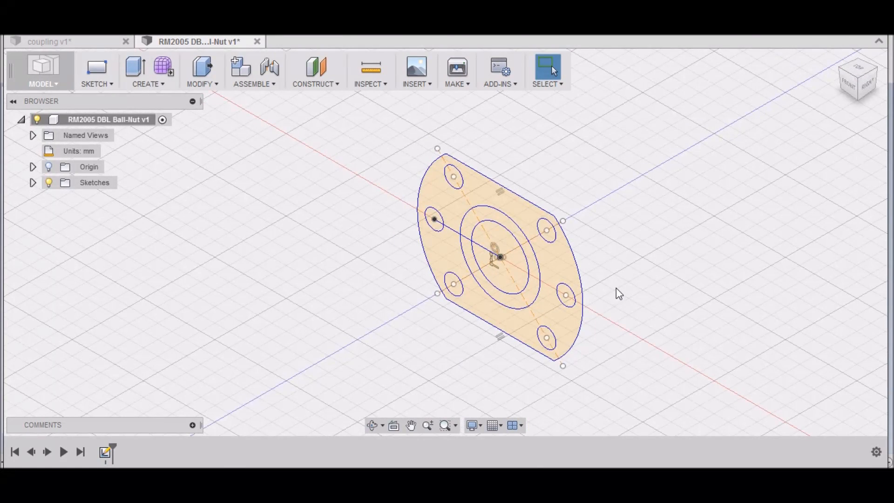
{"action": "mouse_move", "coordinate": [162, 121]}
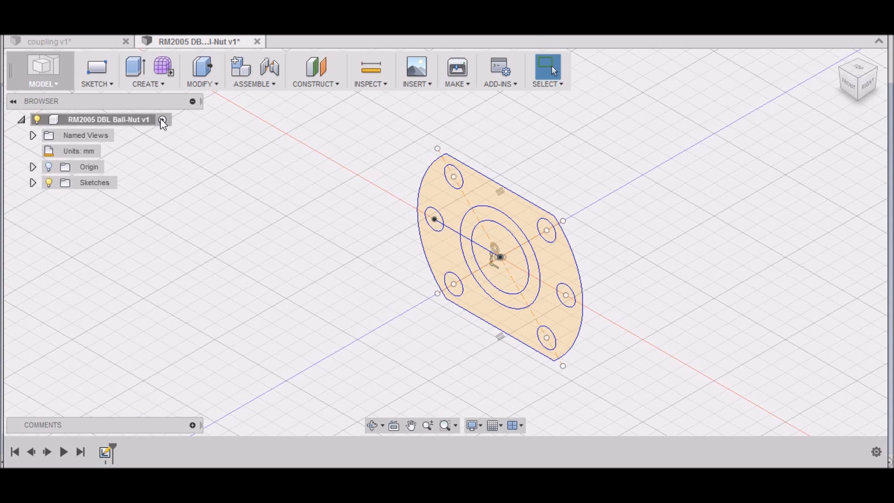
{"action": "mouse_move", "coordinate": [201, 84]}
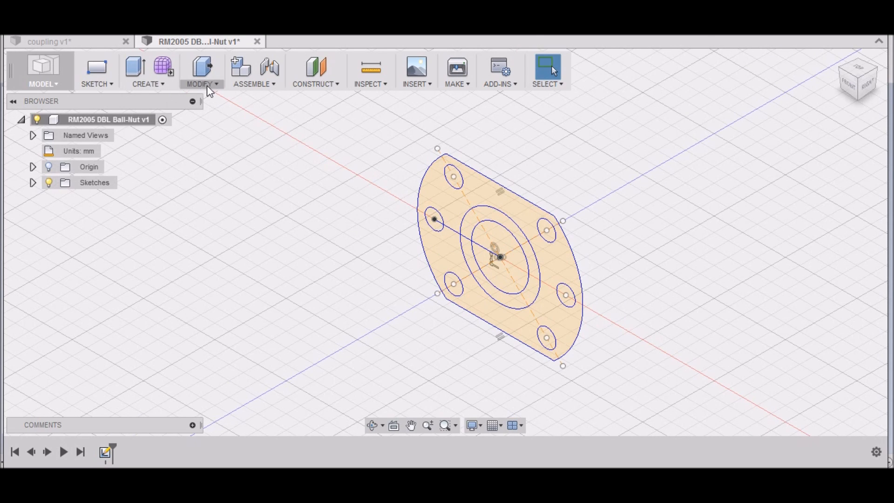
{"action": "left_click", "coordinate": [201, 72]}
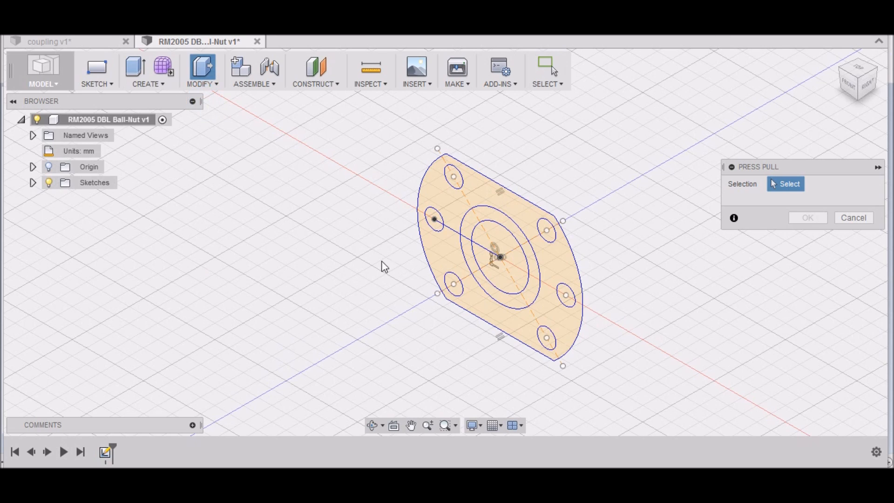
{"action": "mouse_move", "coordinate": [484, 198]}
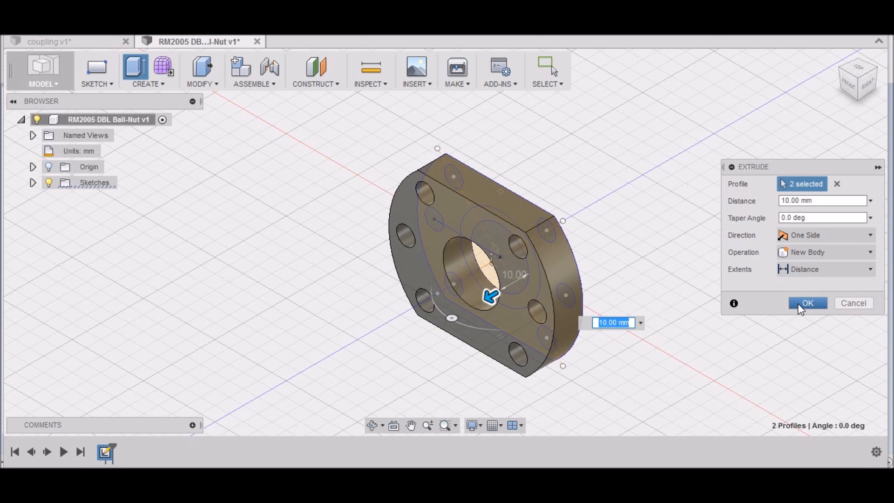
{"action": "left_click", "coordinate": [806, 303]}
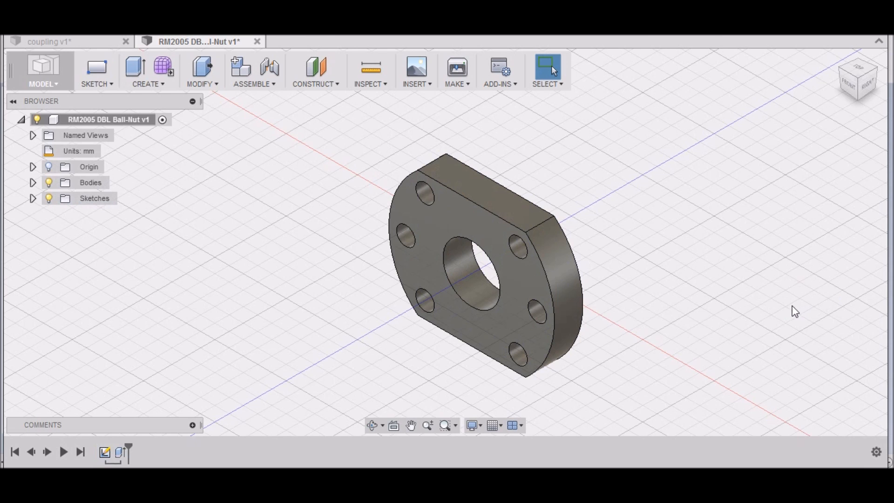
Turn Sketch1's visibility back on in the browser and return to the straight front view
{"action": "left_click", "coordinate": [857, 78]}
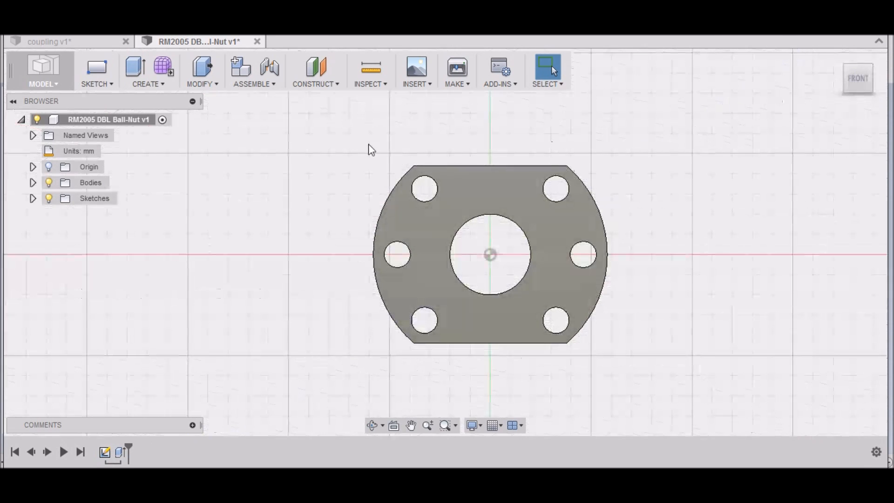
{"action": "left_click", "coordinate": [32, 198]}
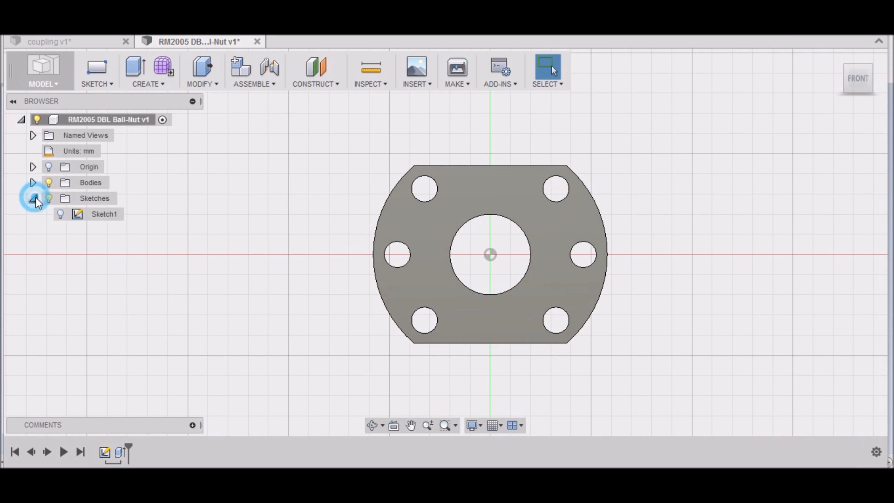
{"action": "left_click", "coordinate": [103, 215]}
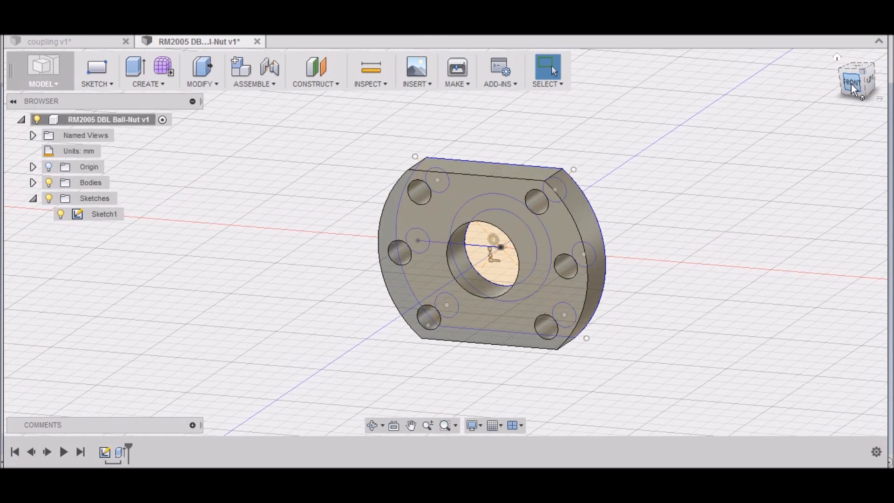
{"action": "left_click", "coordinate": [855, 80]}
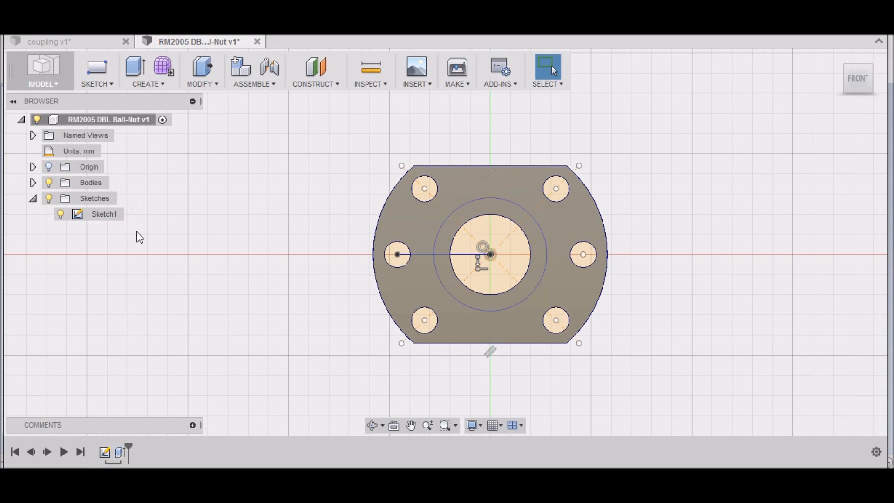
{"action": "mouse_move", "coordinate": [278, 392]}
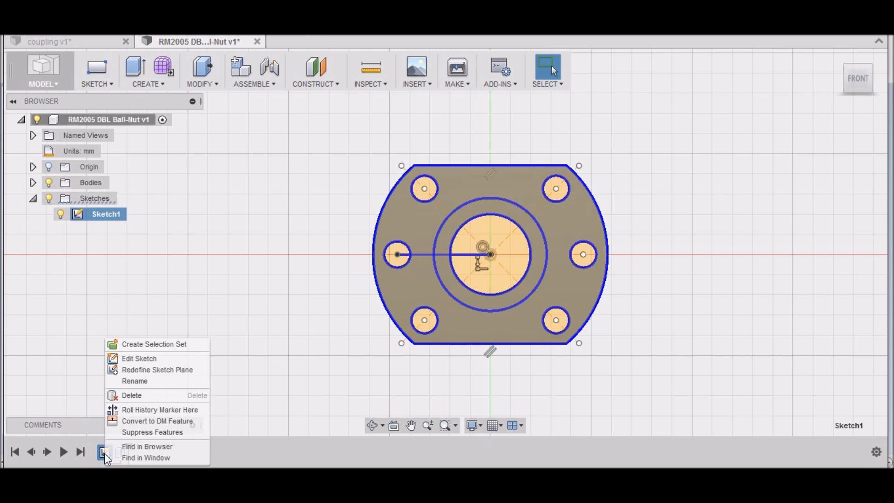
{"action": "mouse_move", "coordinate": [123, 395]}
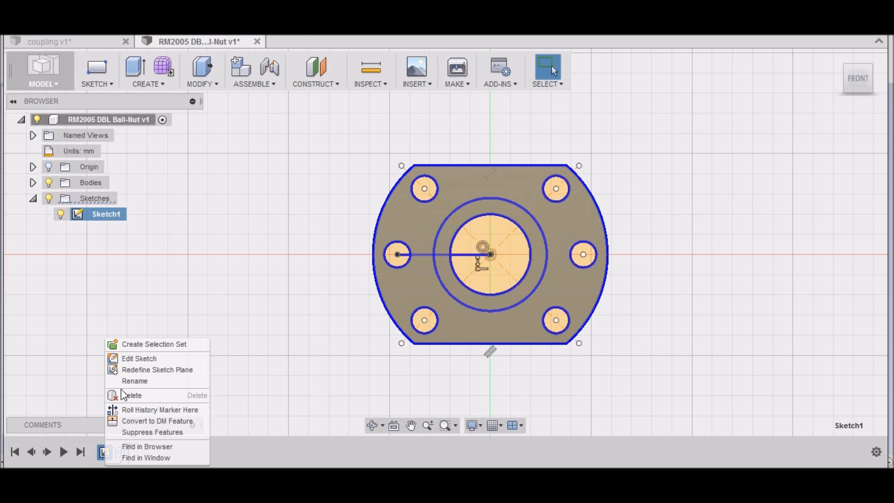
Edit Sketch1 from the timeline and reach for a new creation feature
{"action": "left_click", "coordinate": [139, 357]}
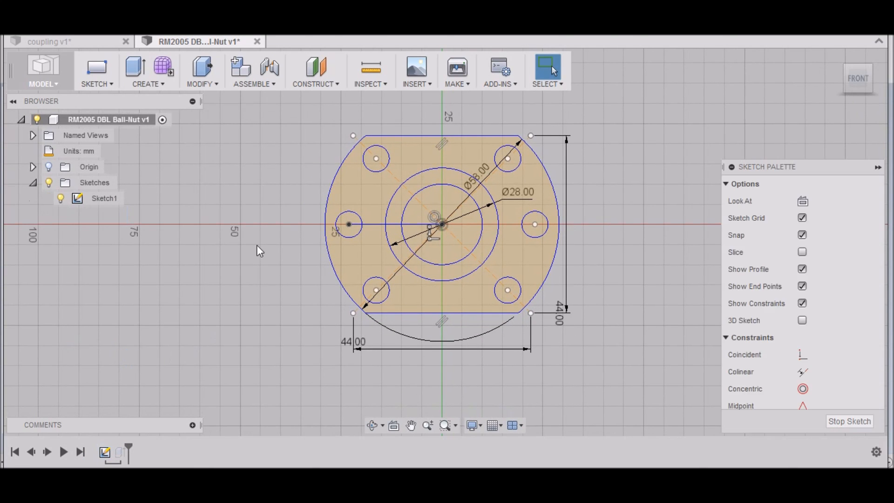
{"action": "left_click", "coordinate": [147, 71]}
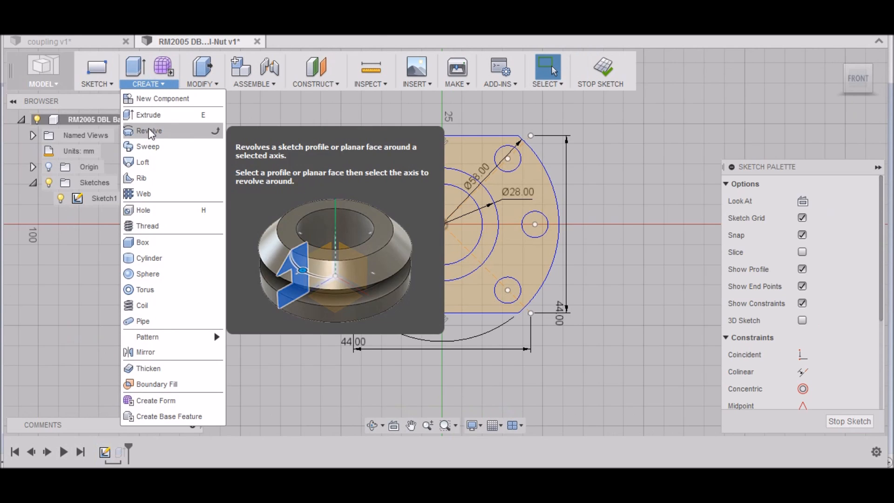
{"action": "mouse_move", "coordinate": [92, 100]}
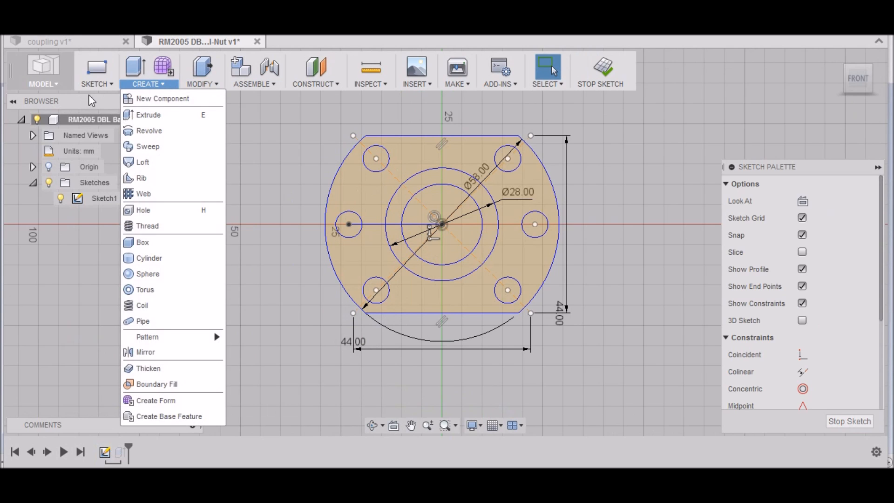
{"action": "left_click", "coordinate": [376, 248]}
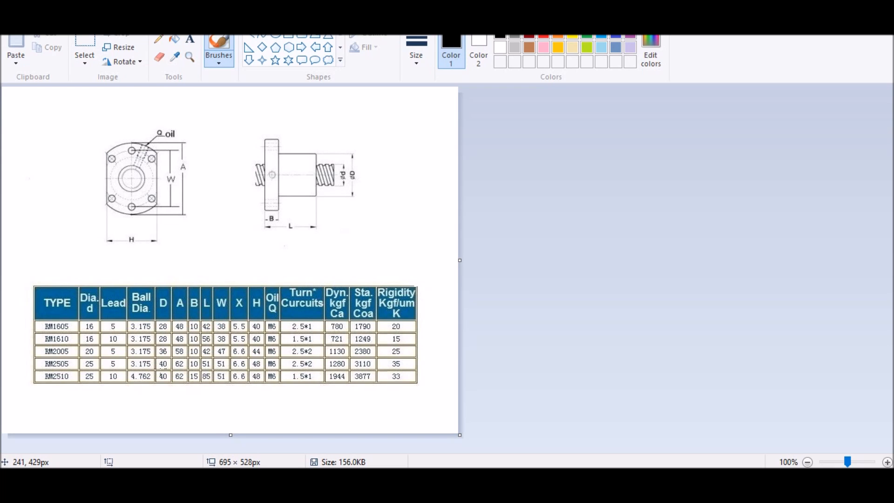
{"action": "mouse_move", "coordinate": [507, 257]}
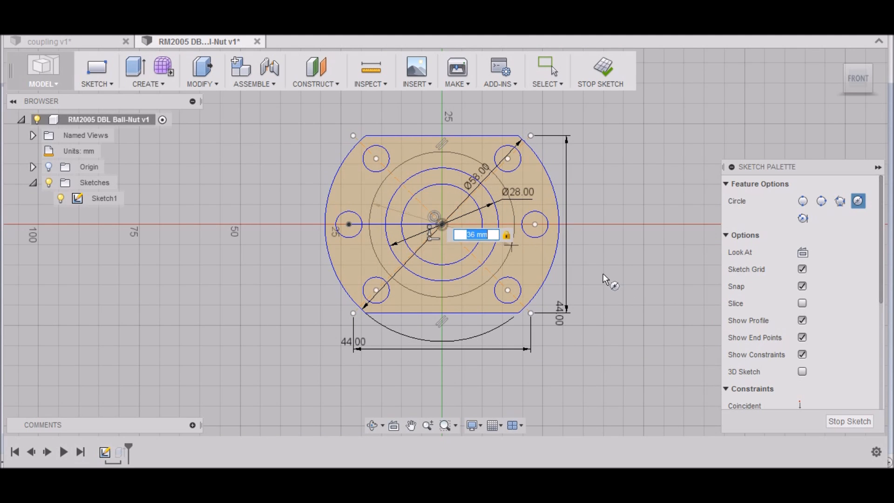
Confirm the 36 mm centre circle and stop editing Sketch1
{"action": "key", "text": "Return"}
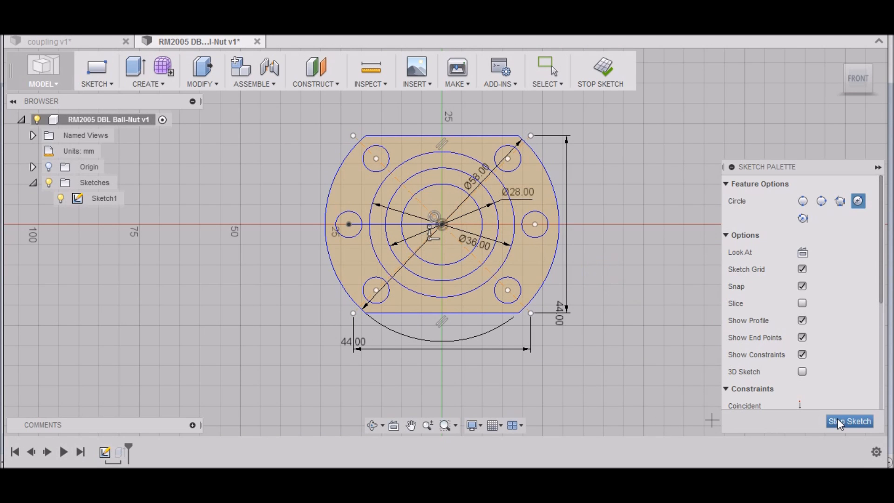
{"action": "left_click", "coordinate": [850, 421]}
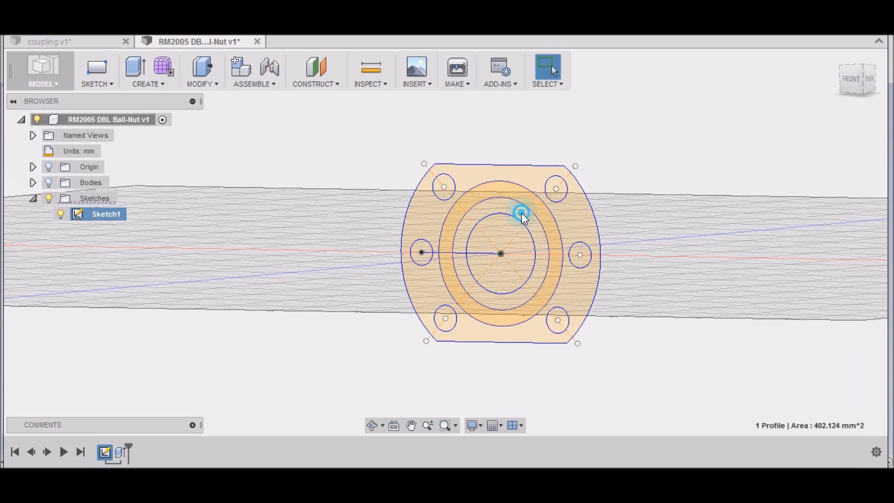
Extrude the two ring profiles around the bore 78 mm with Join to form the barrel
{"action": "left_click", "coordinate": [519, 213]}
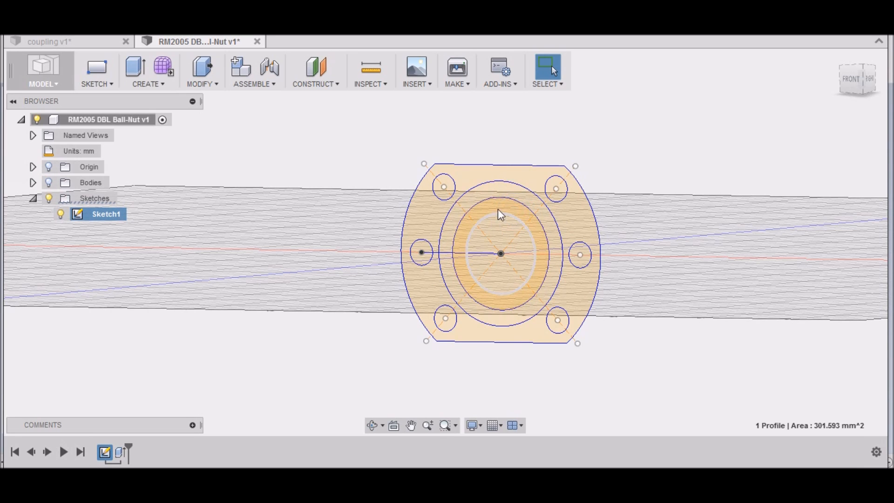
{"action": "left_click", "coordinate": [485, 195]}
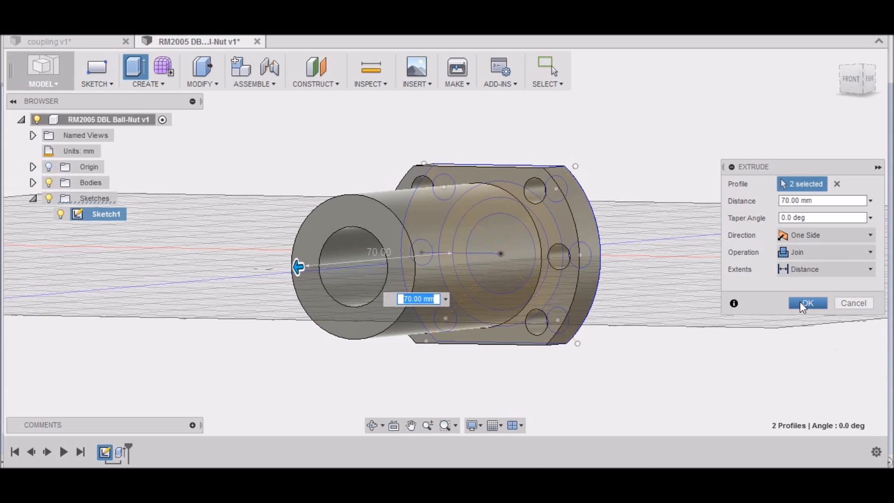
{"action": "mouse_move", "coordinate": [804, 309]}
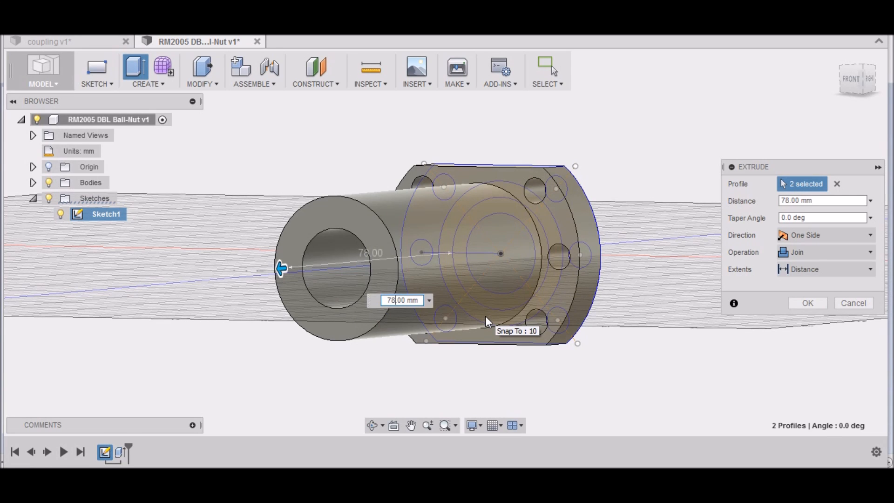
{"action": "mouse_move", "coordinate": [851, 77]}
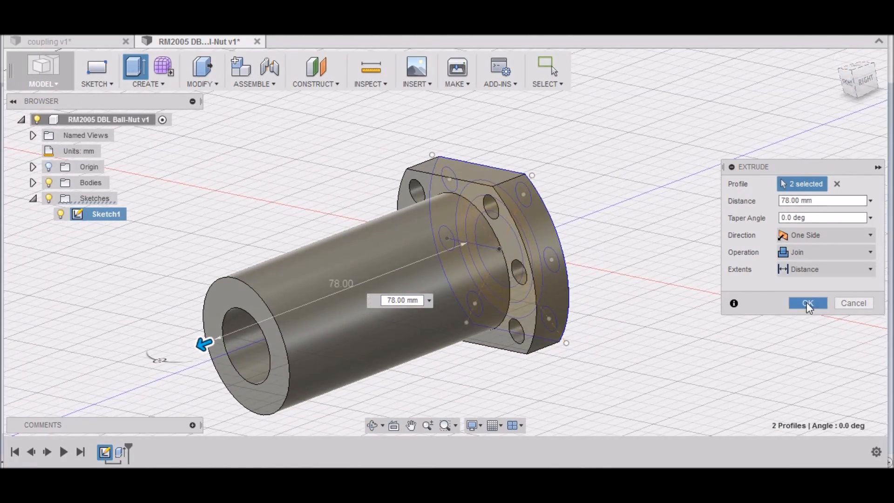
{"action": "left_click", "coordinate": [807, 302]}
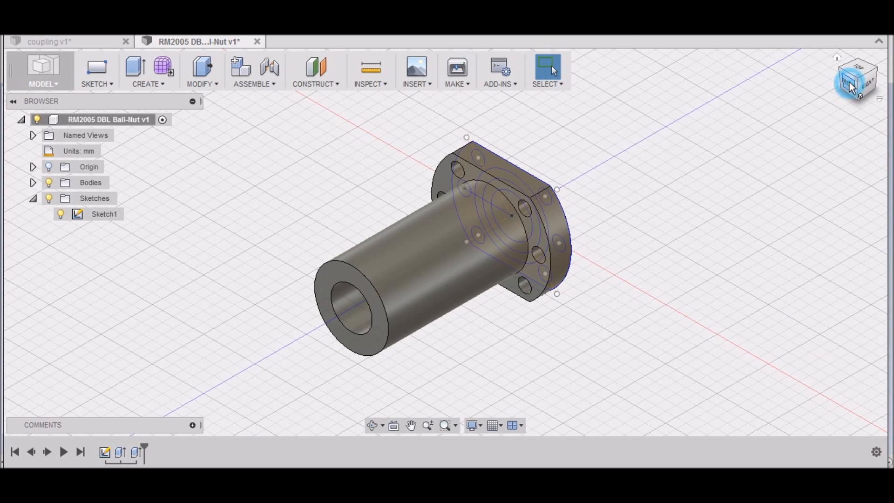
Start a Press Pull on the 20 mm centre bore circle and set its direction to Symmetric
{"action": "left_click", "coordinate": [858, 78]}
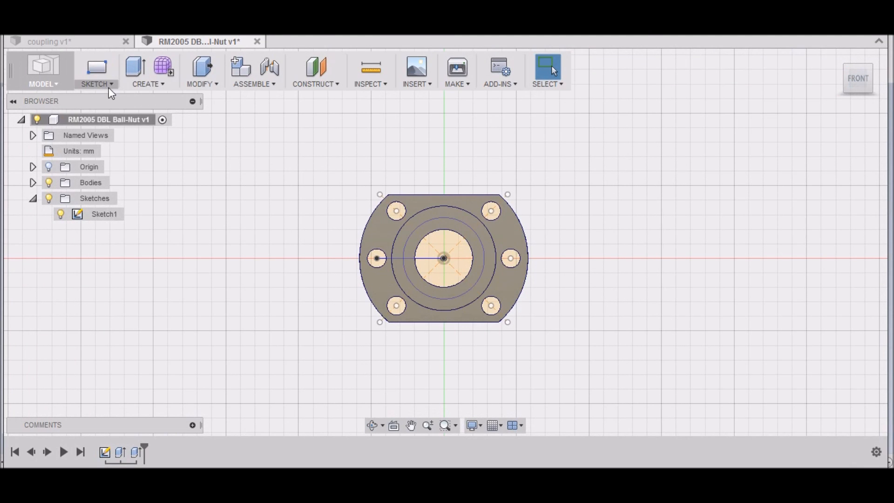
{"action": "left_click", "coordinate": [201, 67]}
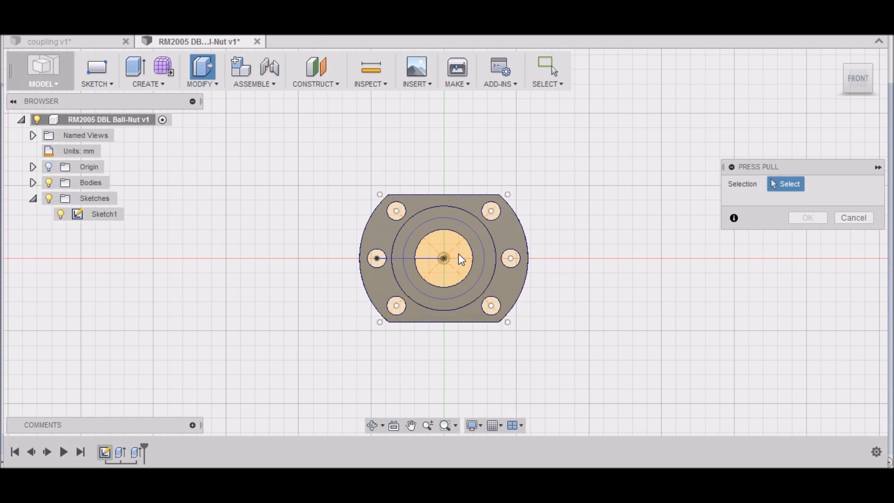
{"action": "left_click", "coordinate": [443, 258]}
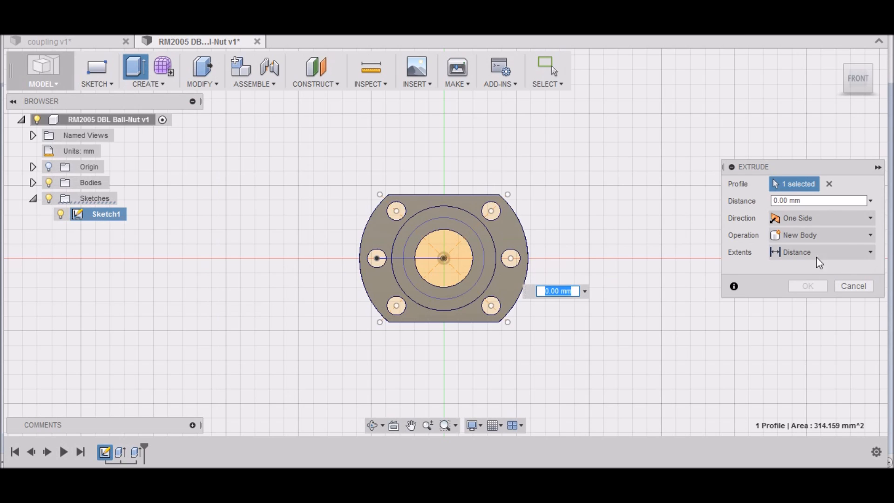
{"action": "left_click", "coordinate": [869, 218]}
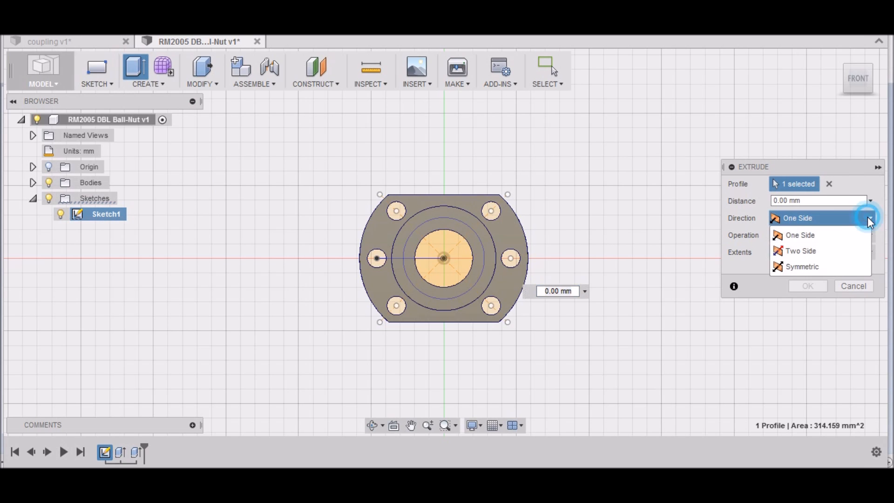
{"action": "mouse_move", "coordinate": [800, 250]}
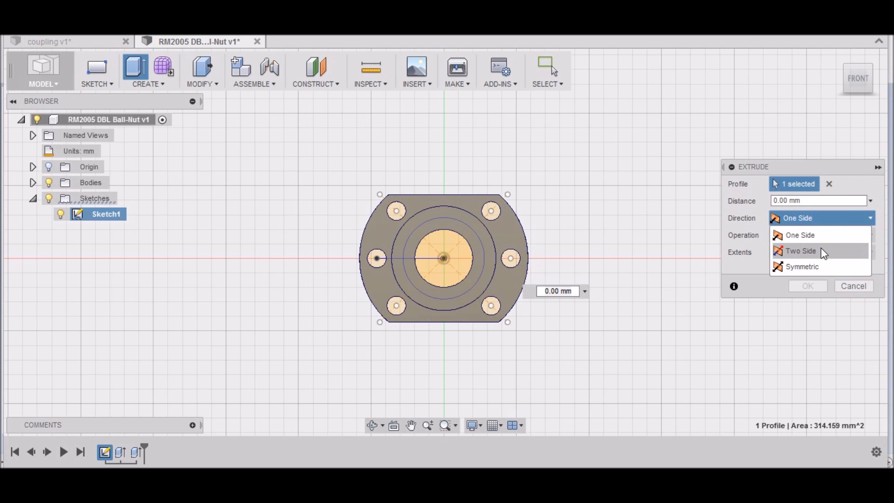
{"action": "mouse_move", "coordinate": [818, 267]}
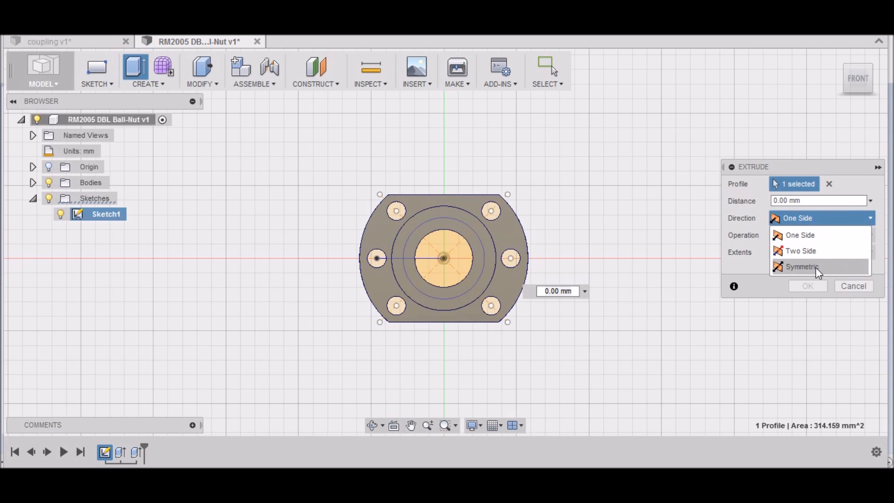
{"action": "left_click", "coordinate": [801, 266]}
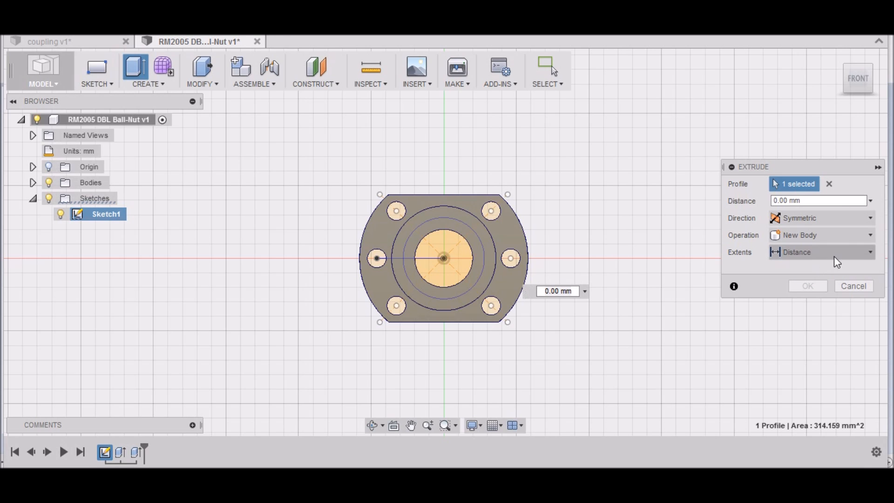
{"action": "mouse_move", "coordinate": [827, 258]}
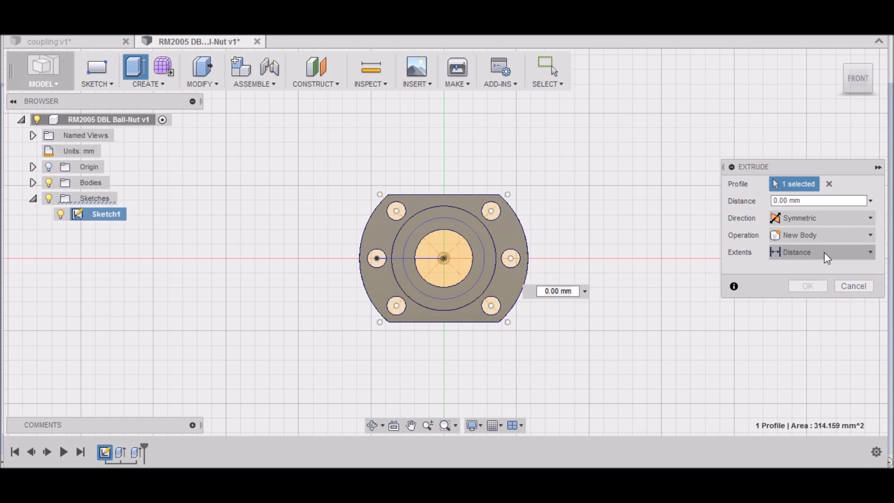
{"action": "mouse_move", "coordinate": [858, 80]}
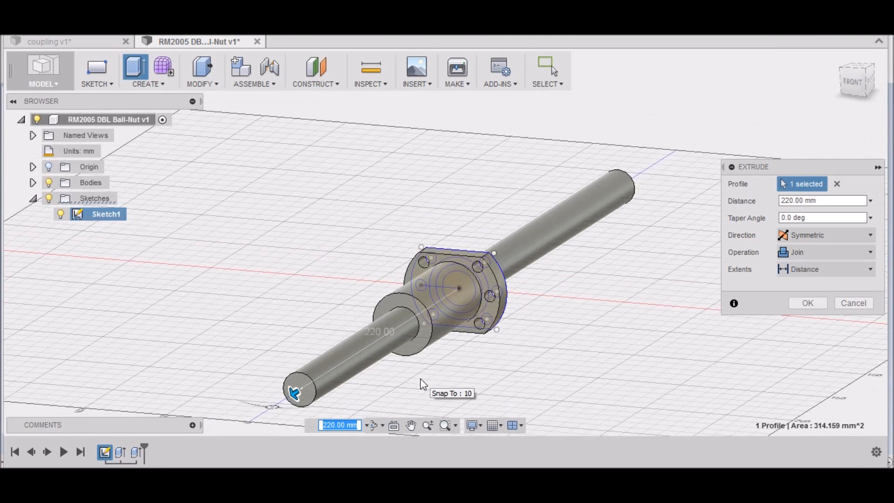
{"action": "mouse_move", "coordinate": [520, 327]}
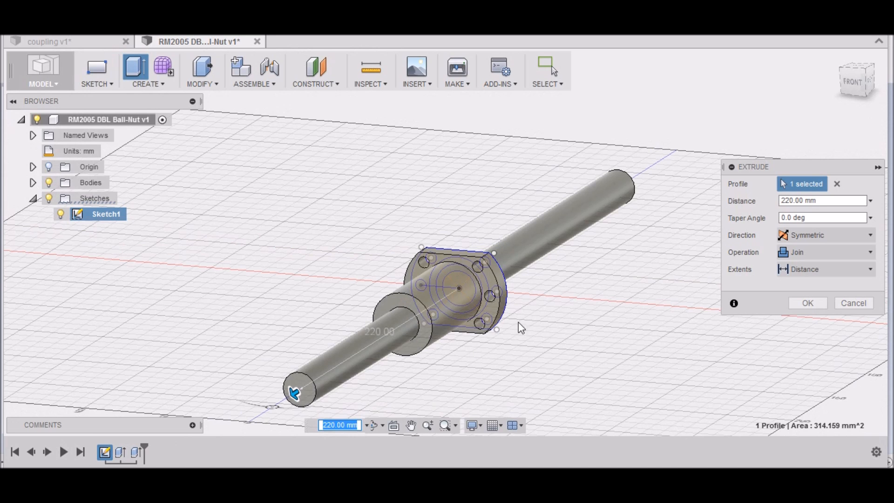
{"action": "mouse_move", "coordinate": [647, 317]}
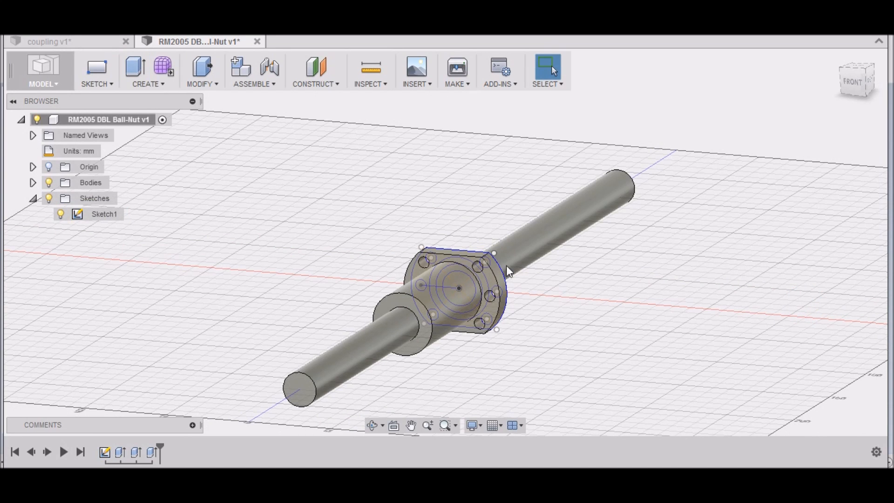
{"action": "mouse_move", "coordinate": [96, 84]}
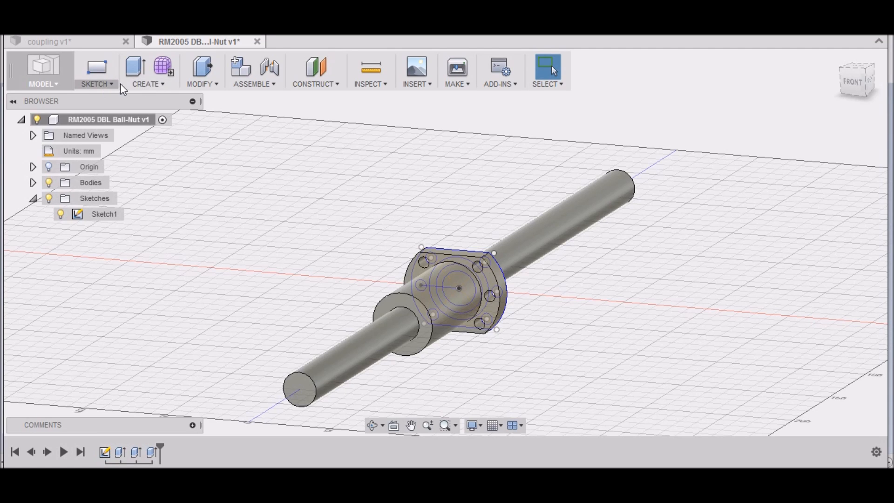
Create ACME Screw Threads on both exposed shaft faces and confirm
{"action": "left_click", "coordinate": [147, 84]}
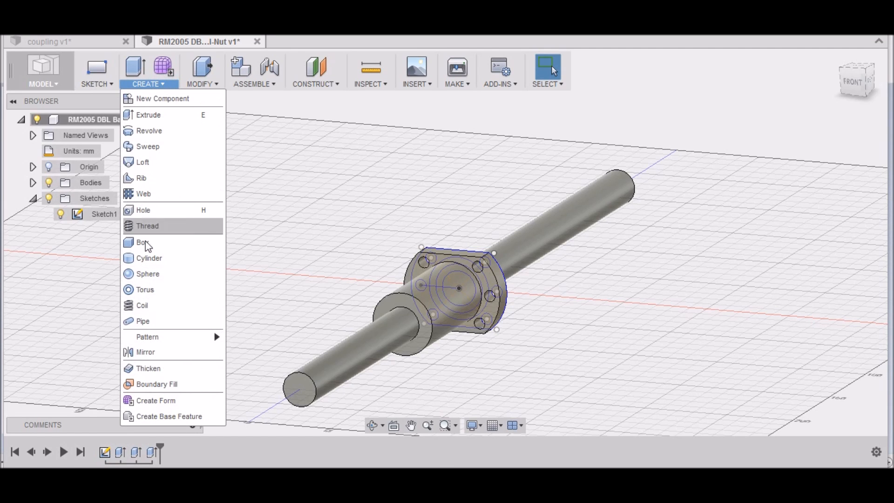
{"action": "left_click", "coordinate": [148, 226]}
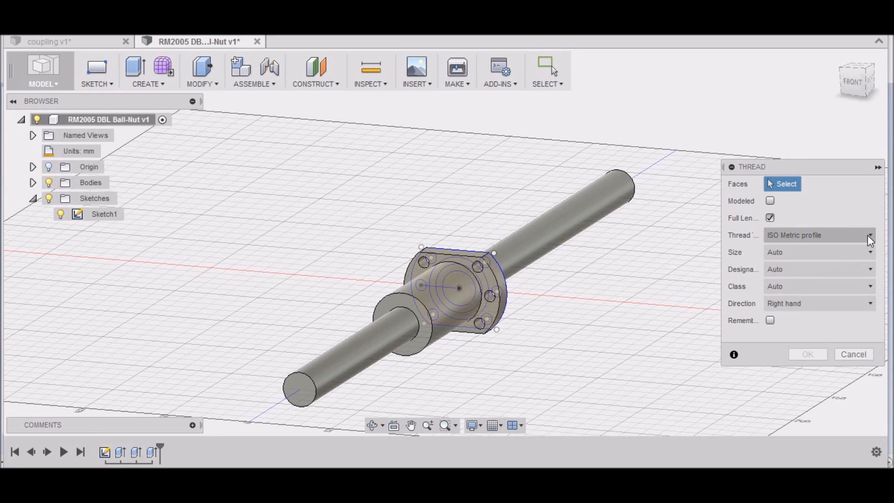
{"action": "left_click", "coordinate": [869, 234]}
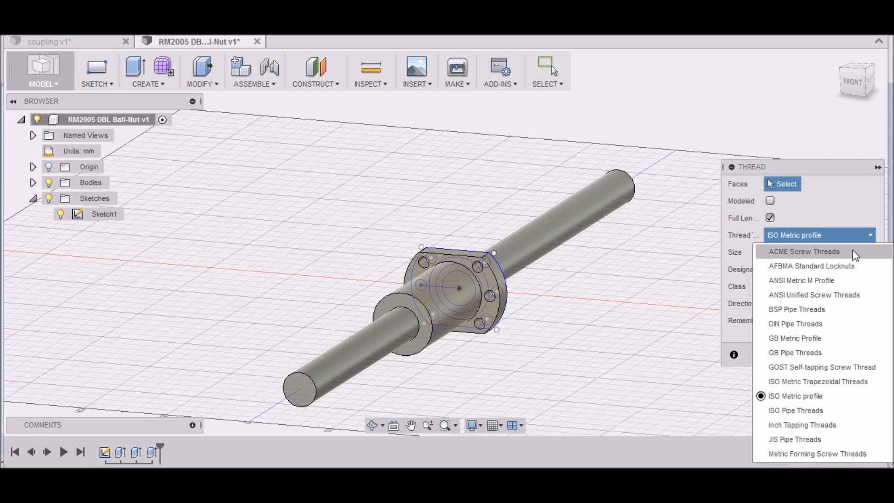
{"action": "mouse_move", "coordinate": [816, 453]}
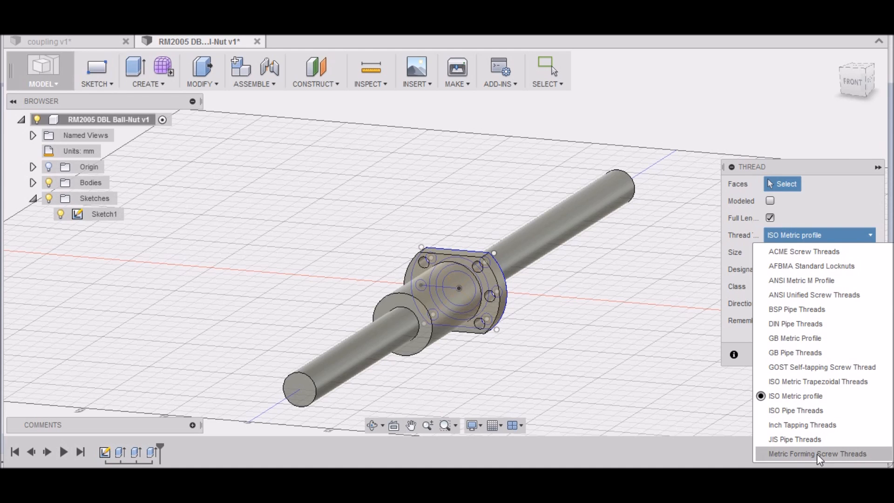
{"action": "left_click", "coordinate": [804, 251]}
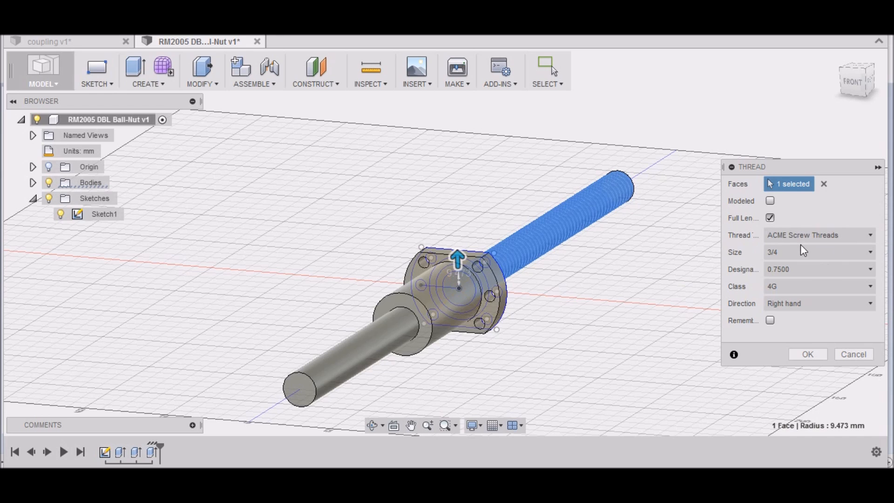
{"action": "mouse_move", "coordinate": [430, 334]}
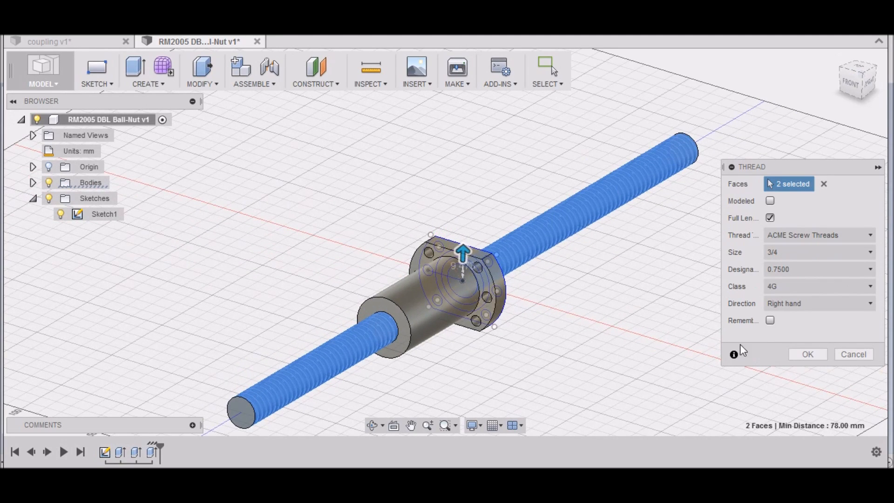
{"action": "left_click", "coordinate": [807, 354]}
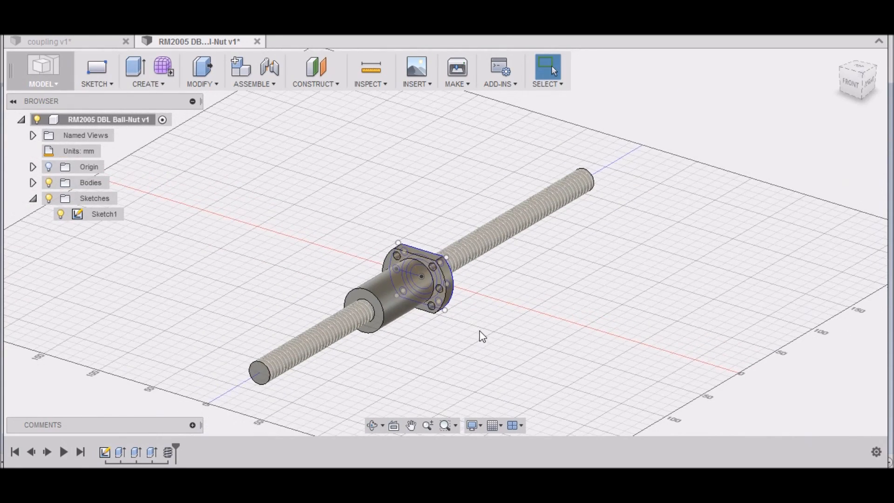
{"action": "mouse_move", "coordinate": [368, 311]}
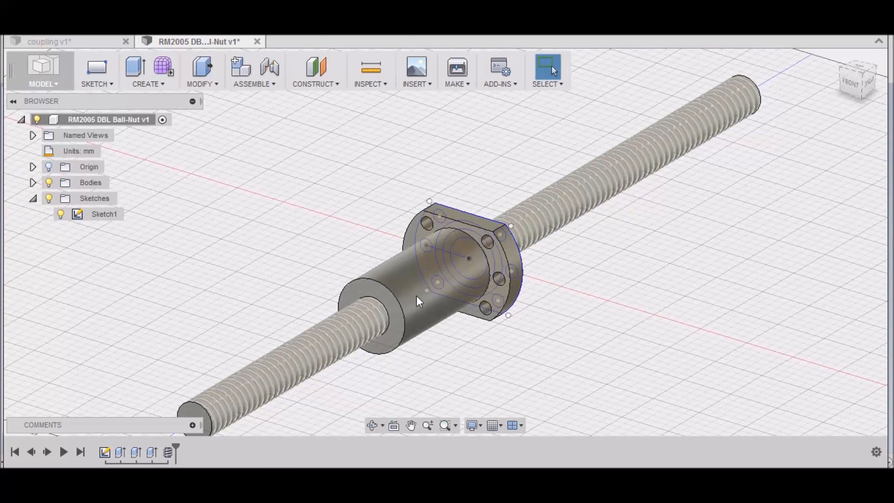
{"action": "mouse_move", "coordinate": [422, 350]}
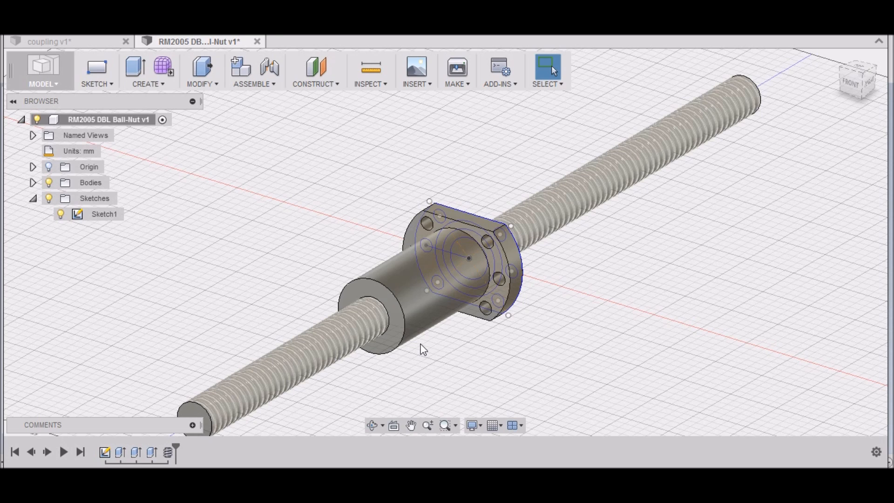
{"action": "mouse_move", "coordinate": [551, 349]}
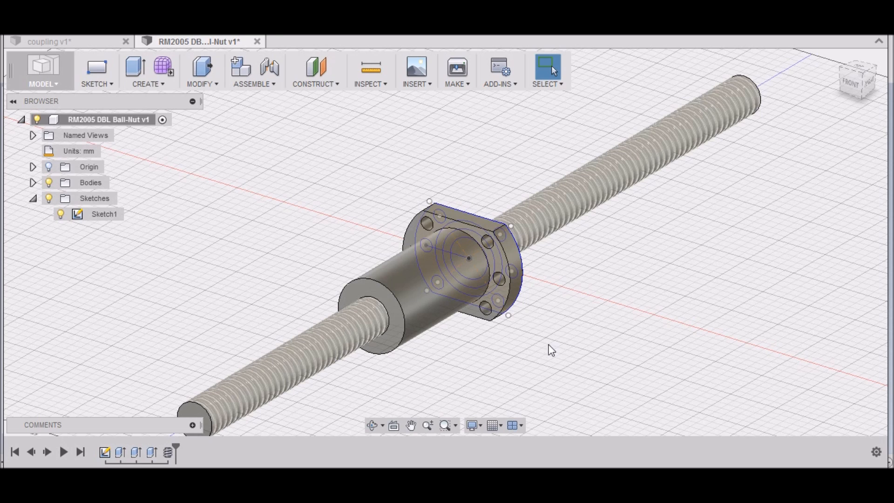
{"action": "mouse_move", "coordinate": [572, 358]}
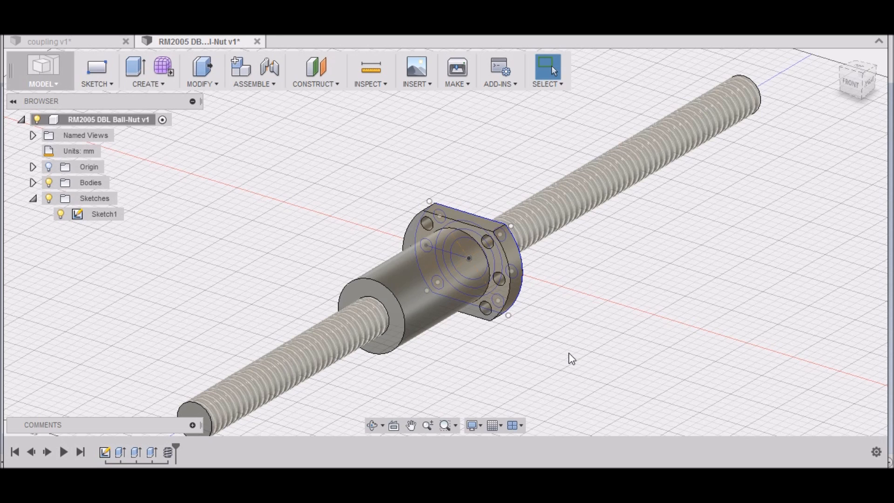